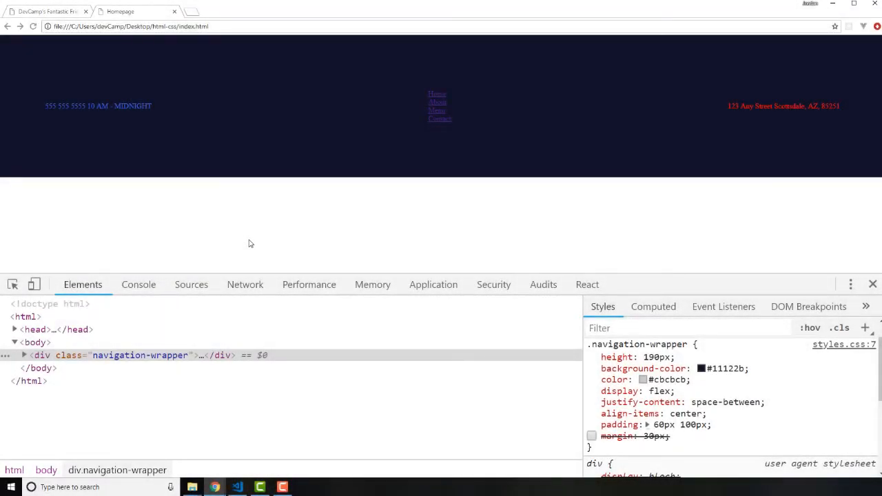
mouse_move(307, 193)
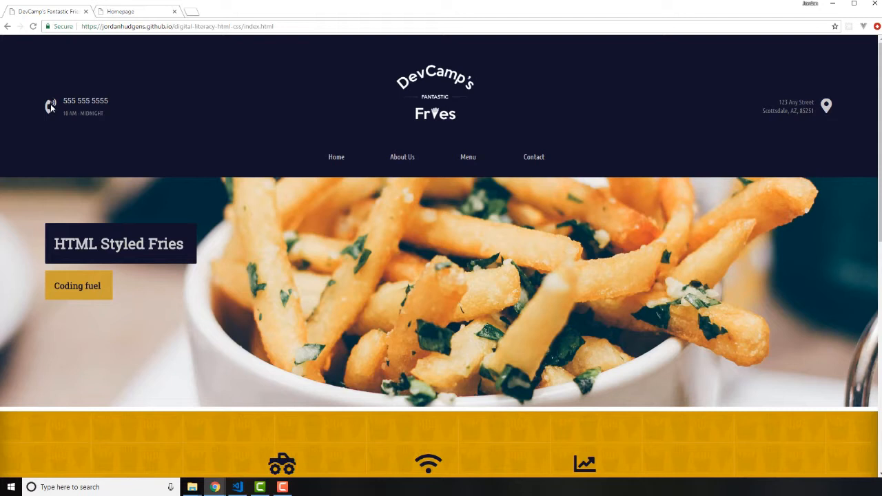
mouse_move(53, 112)
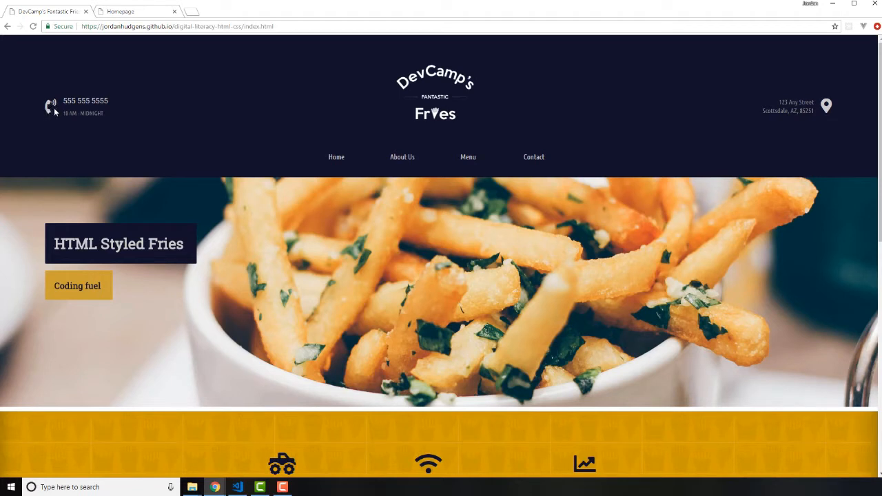
mouse_move(826, 106)
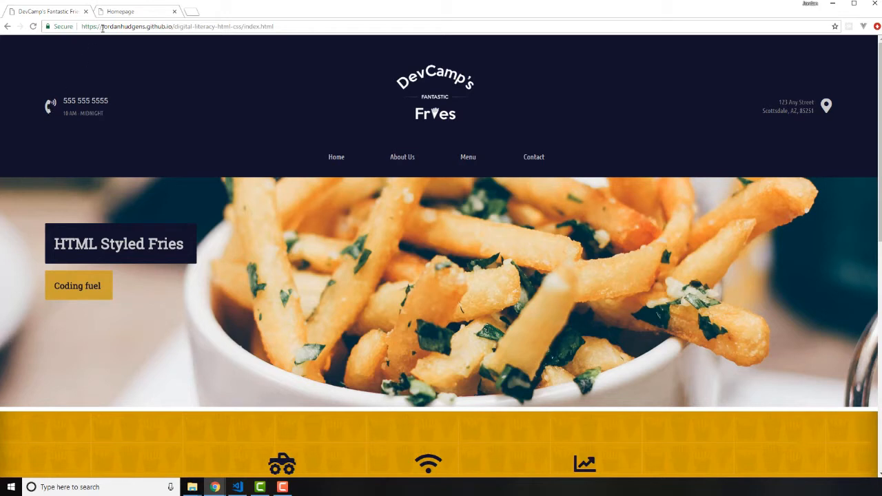
Search Google for 'font awesome' and browse the fontawesome.com homepage.
click(190, 11)
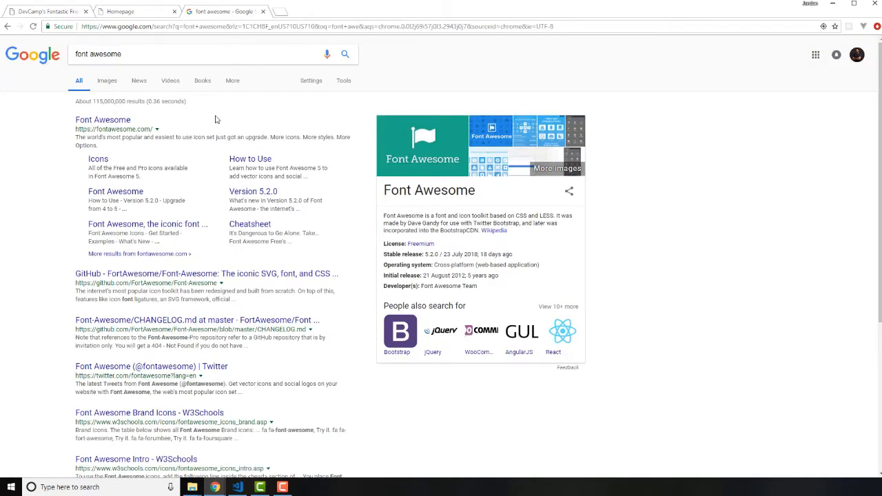
click(102, 119)
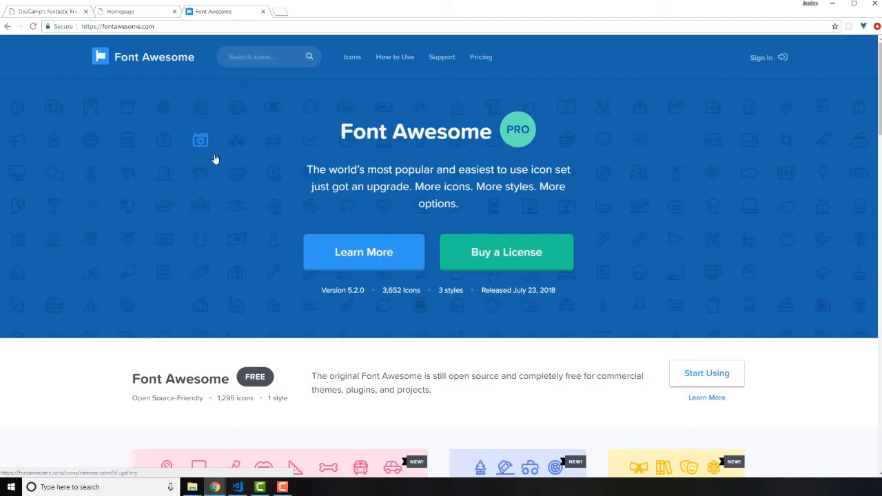
mouse_move(184, 231)
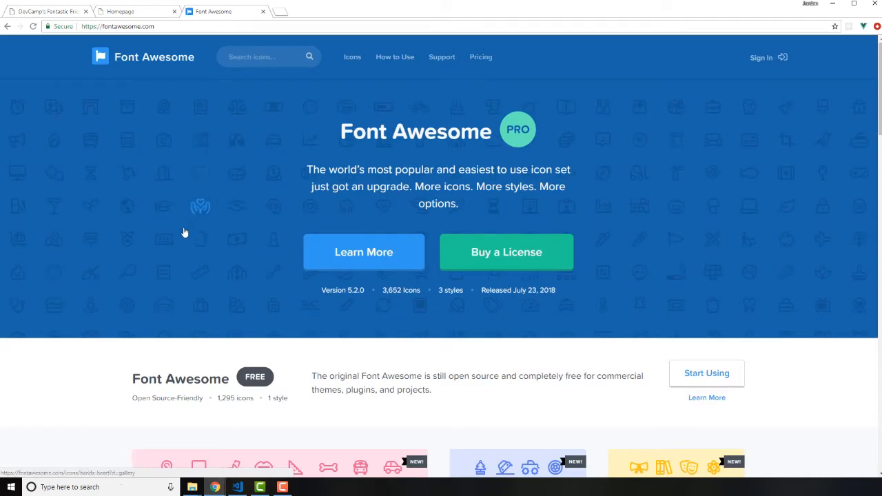
mouse_move(122, 359)
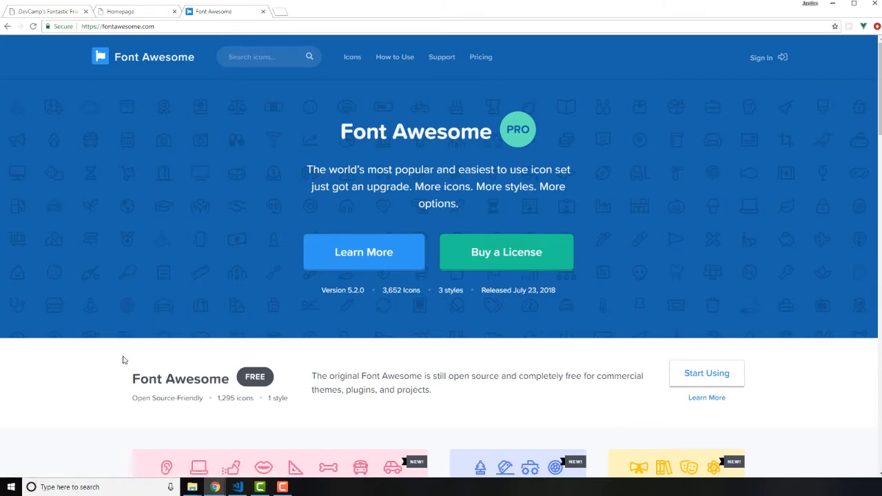
scroll(down, 3)
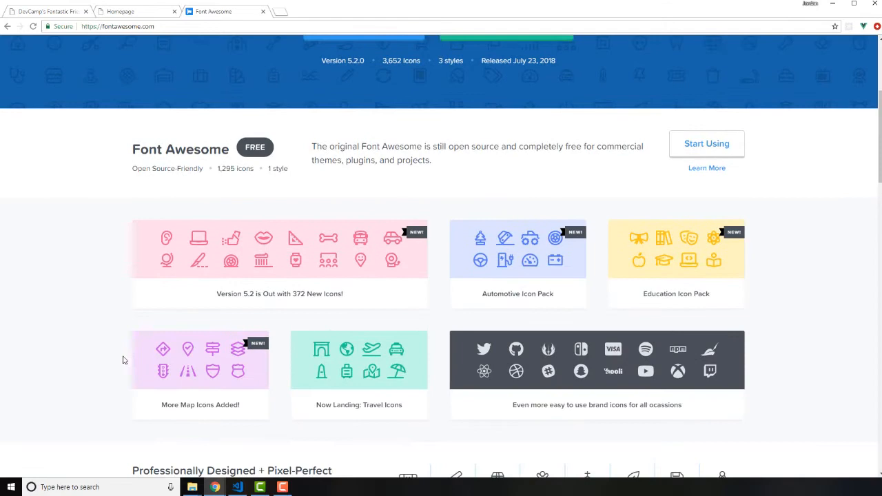
scroll(up, 3)
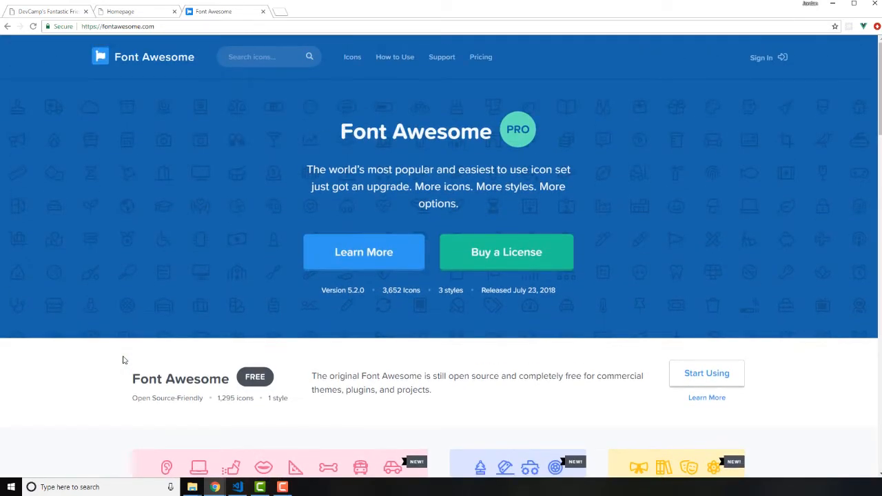
mouse_move(511, 326)
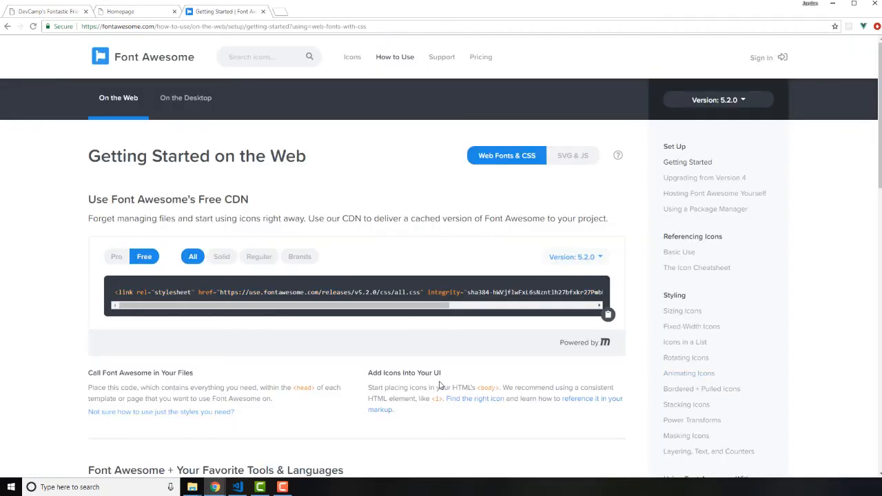
mouse_move(441, 385)
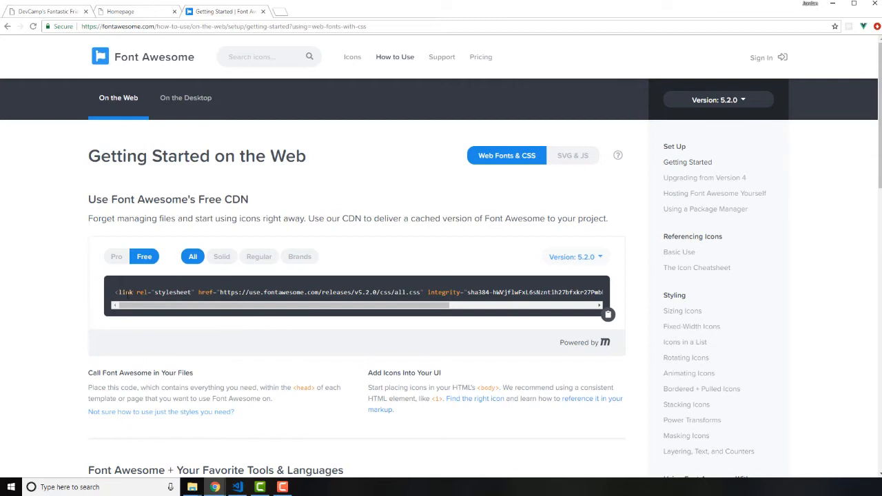
mouse_move(402, 290)
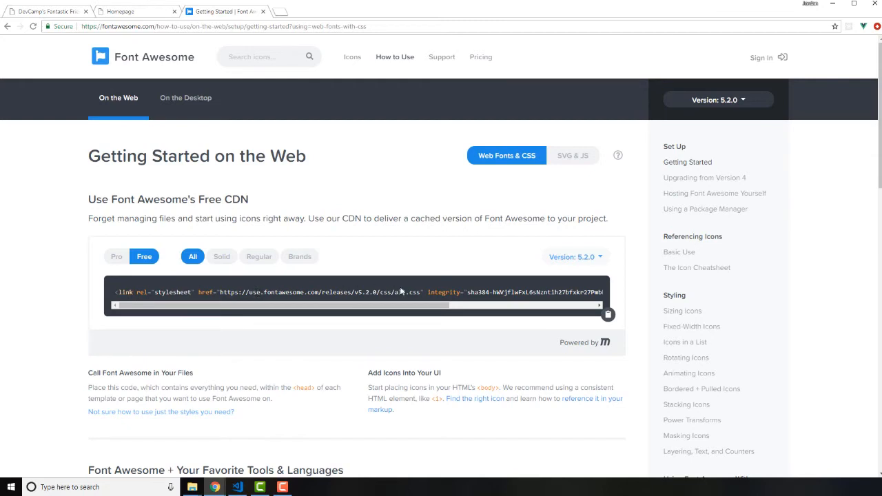
mouse_move(210, 145)
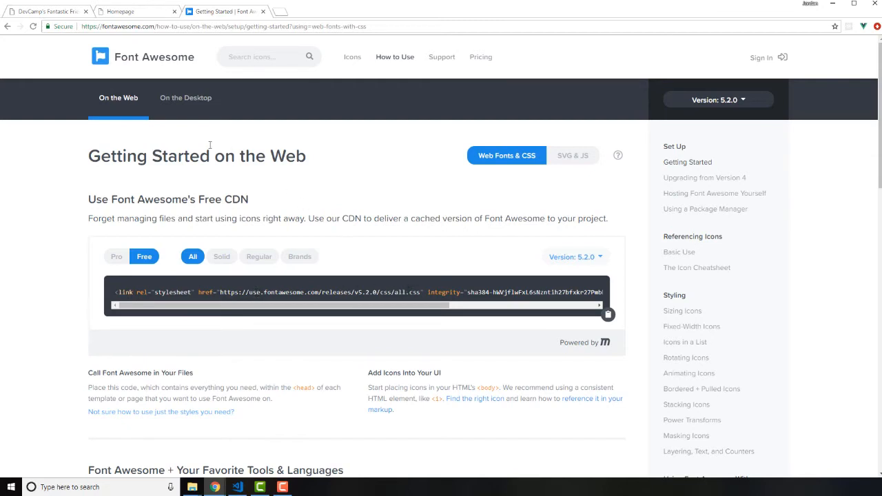
mouse_move(259, 167)
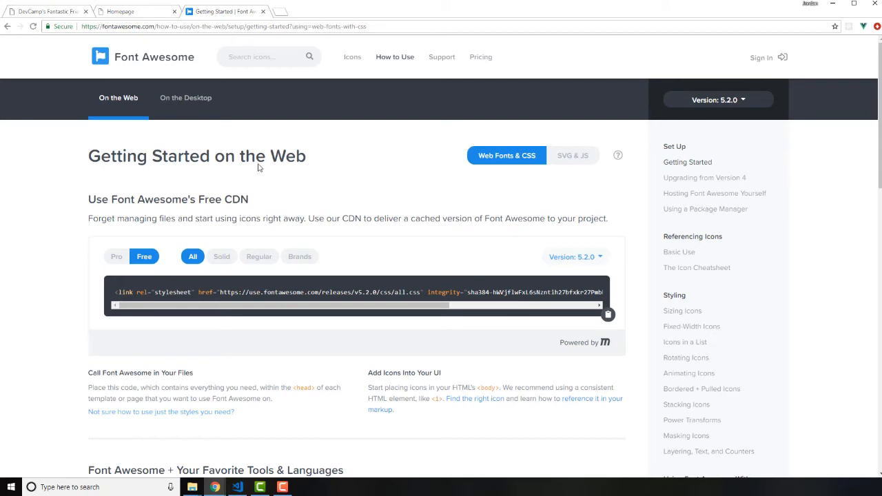
mouse_move(456, 258)
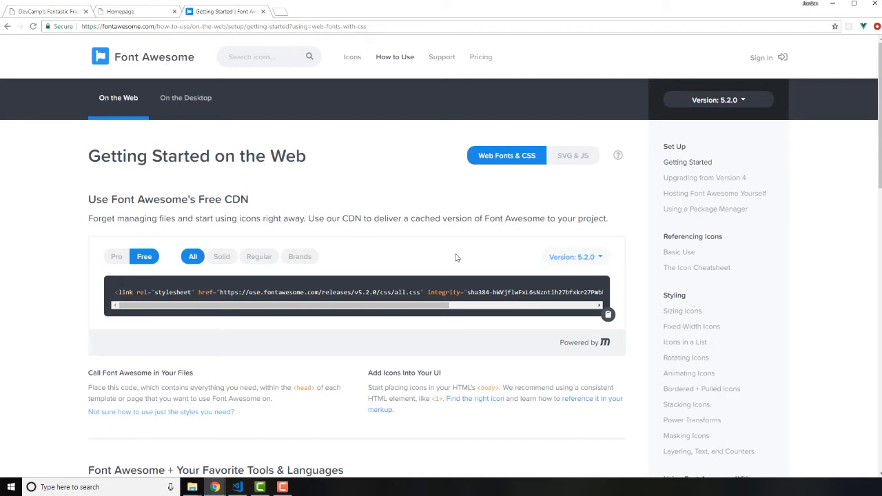
mouse_move(613, 303)
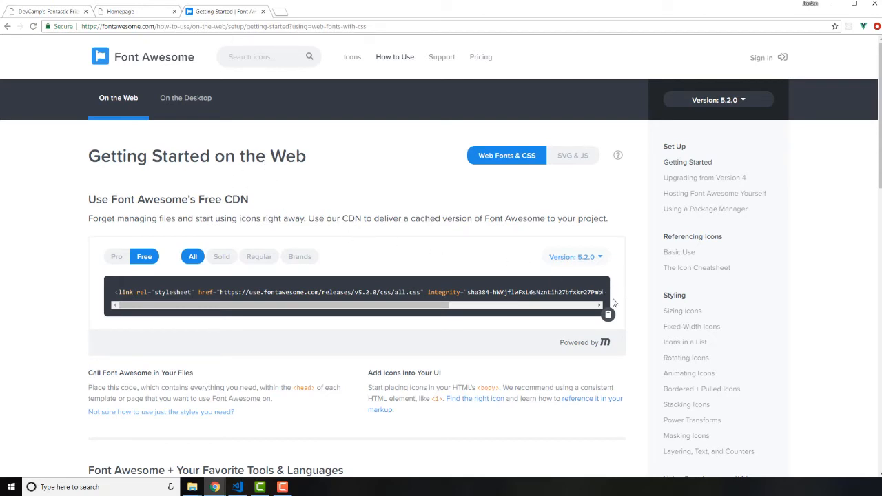
mouse_move(575, 228)
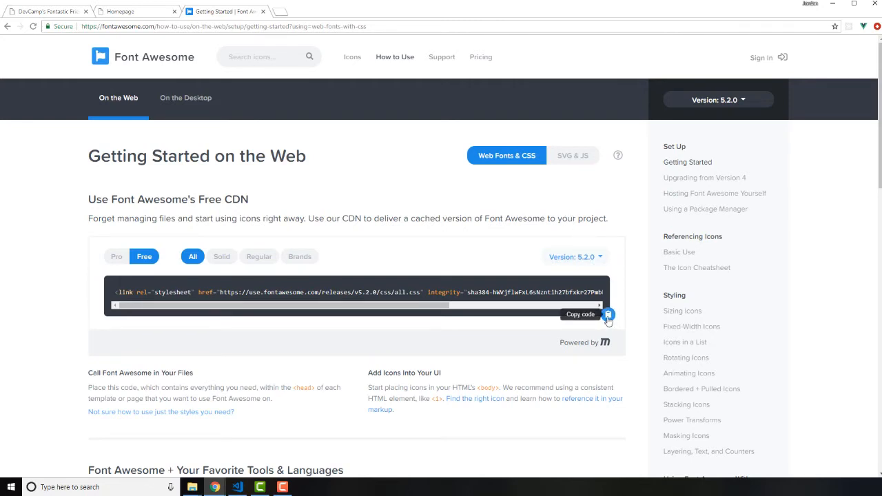
Copy the free CDN stylesheet link from Getting Started on the Web, then switch to VS Code.
click(607, 314)
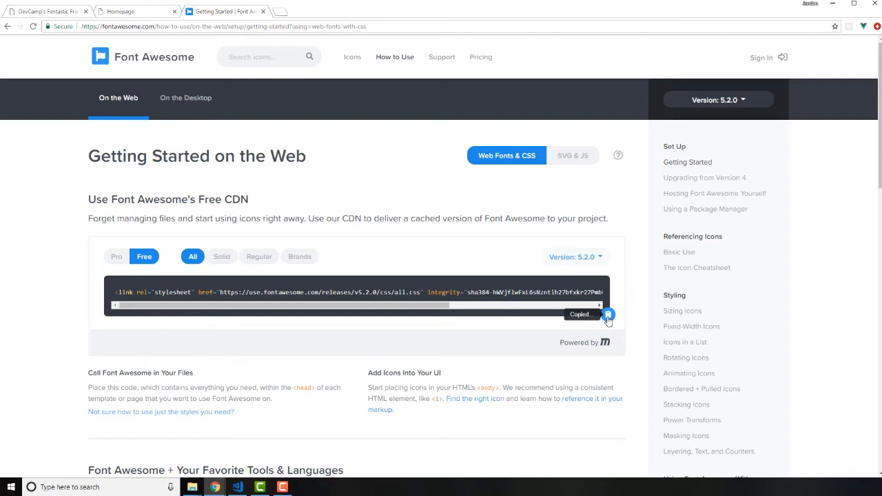
click(237, 488)
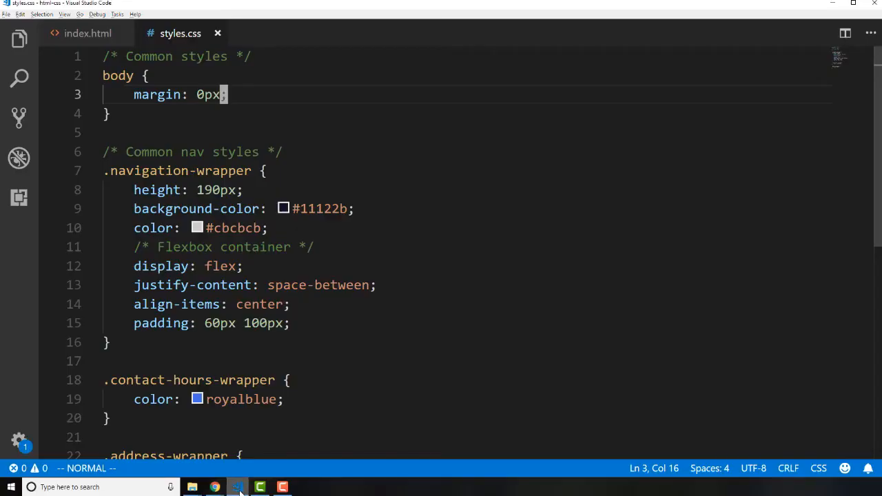
Place the Font Awesome all.css CDN link on line 8 of index.html, above styles.css, and save.
click(88, 33)
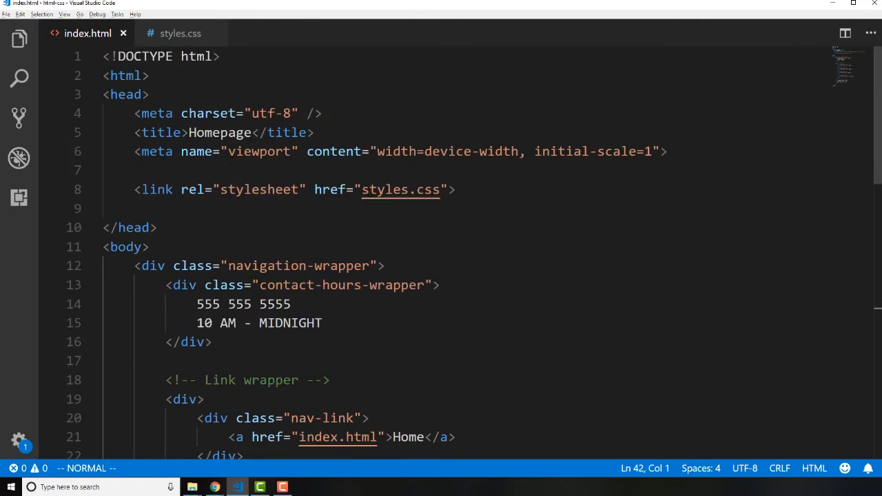
click(110, 170)
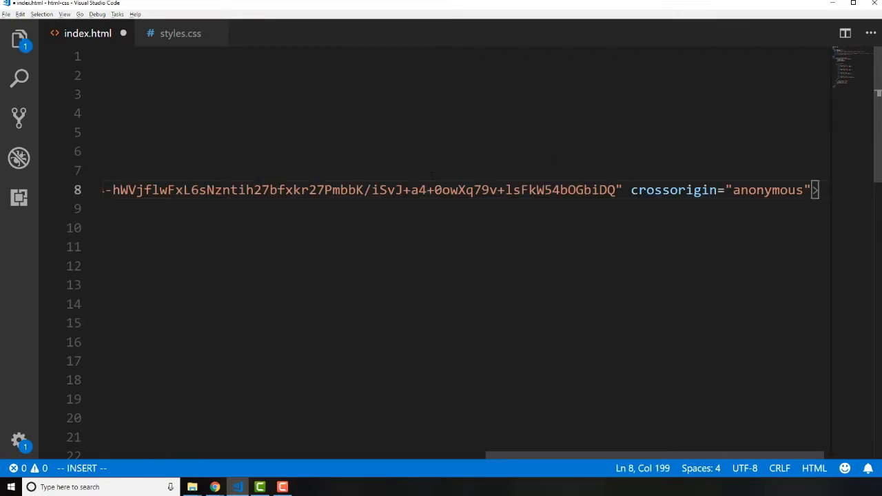
key(ctrl+s)
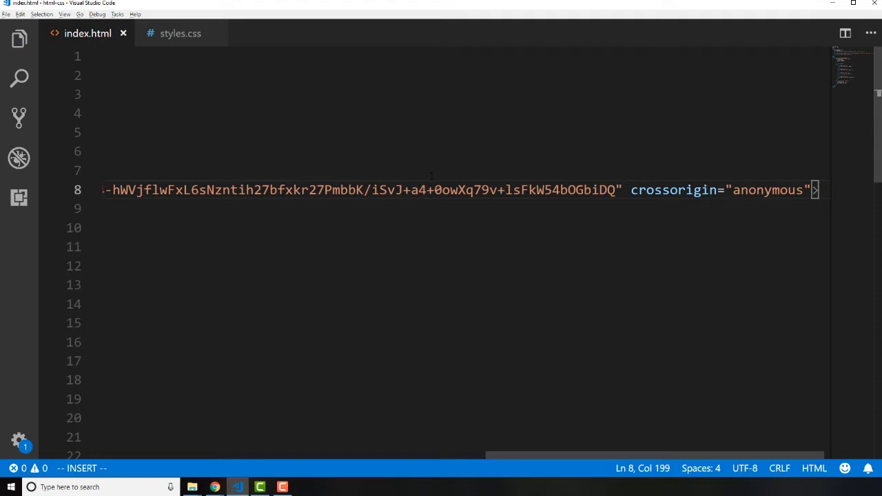
key(Escape)
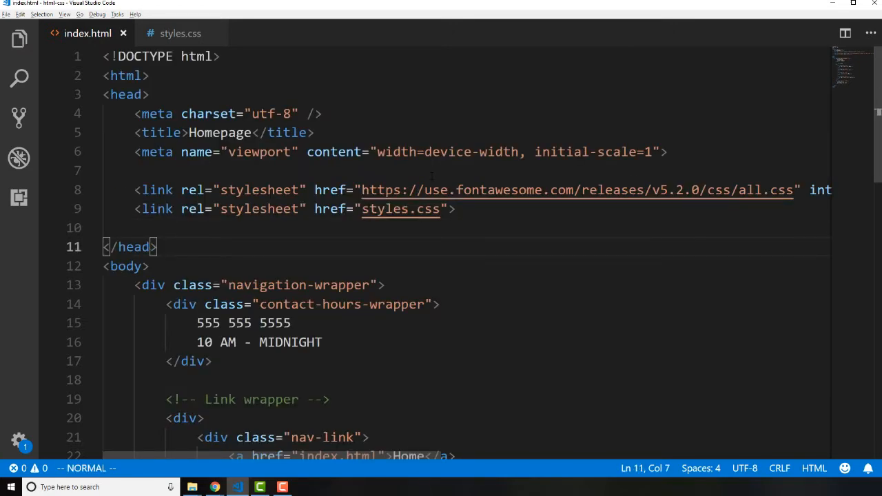
mouse_move(575, 189)
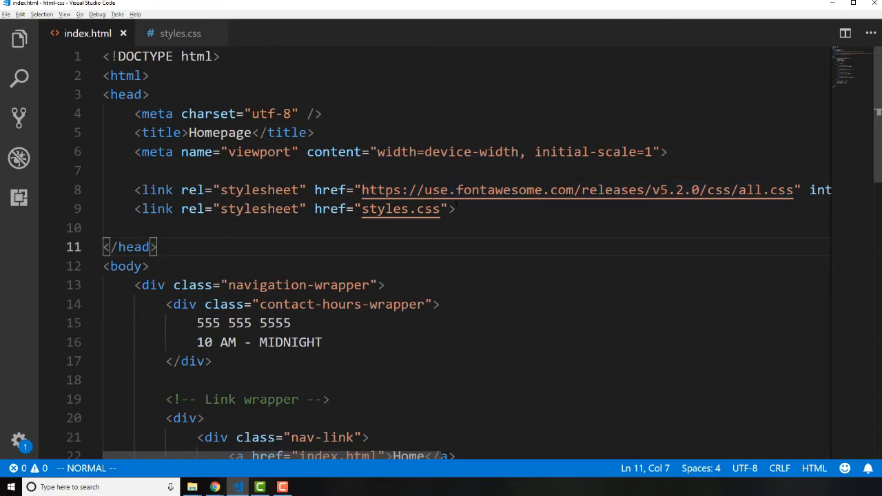
mouse_move(576, 190)
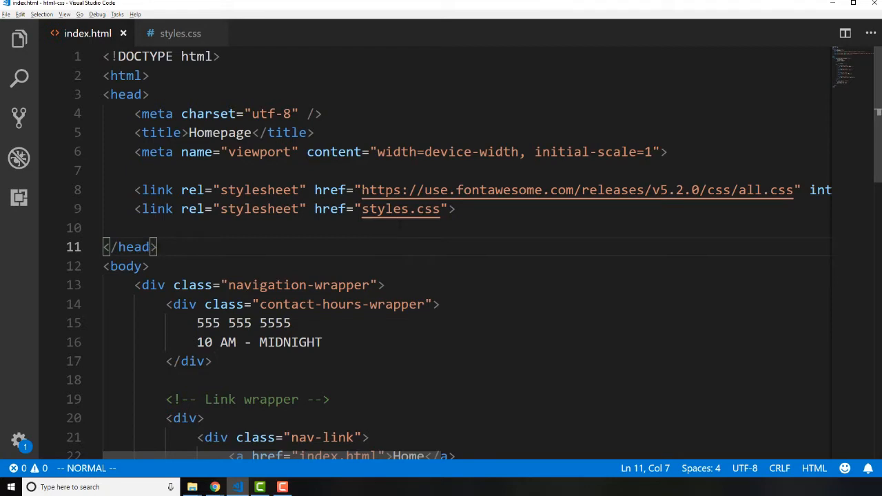
mouse_move(577, 189)
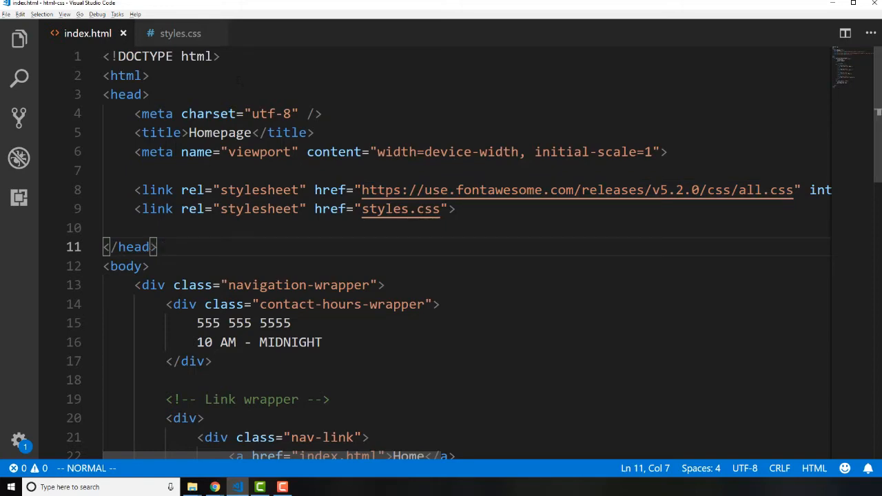
scroll(down, 3)
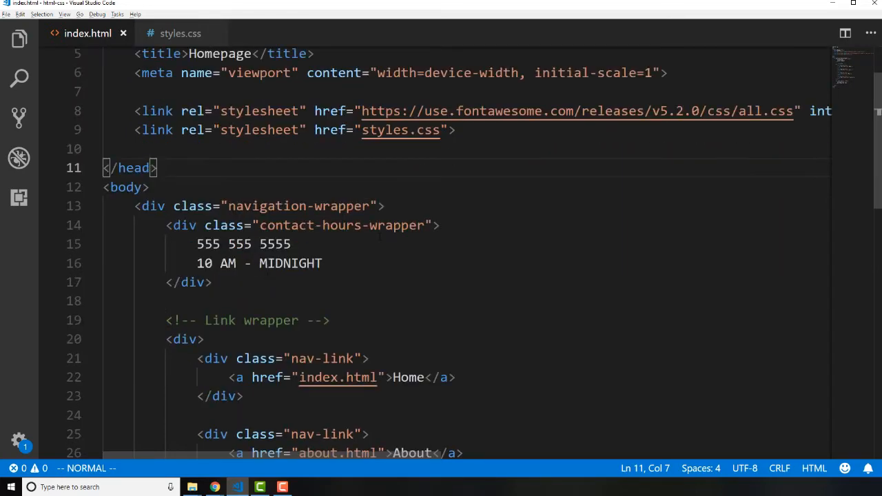
Search Font Awesome icons for 'phone' and open the solid phone-volume icon.
click(214, 487)
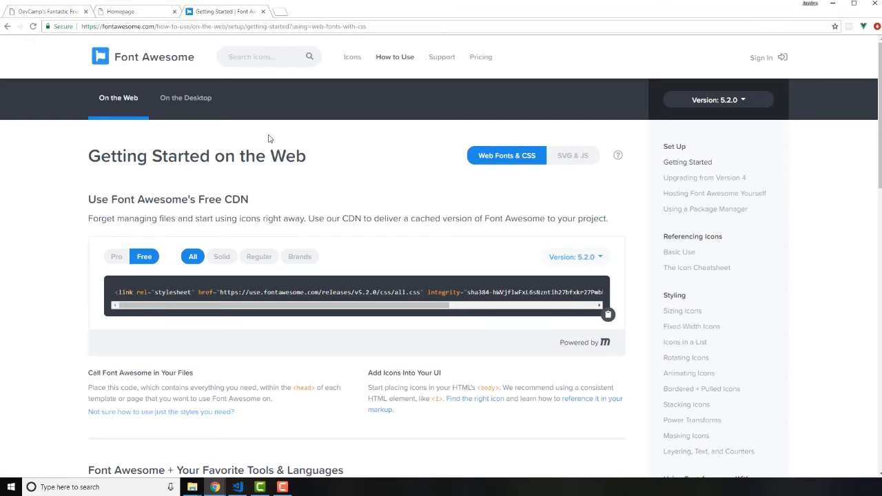
mouse_move(239, 56)
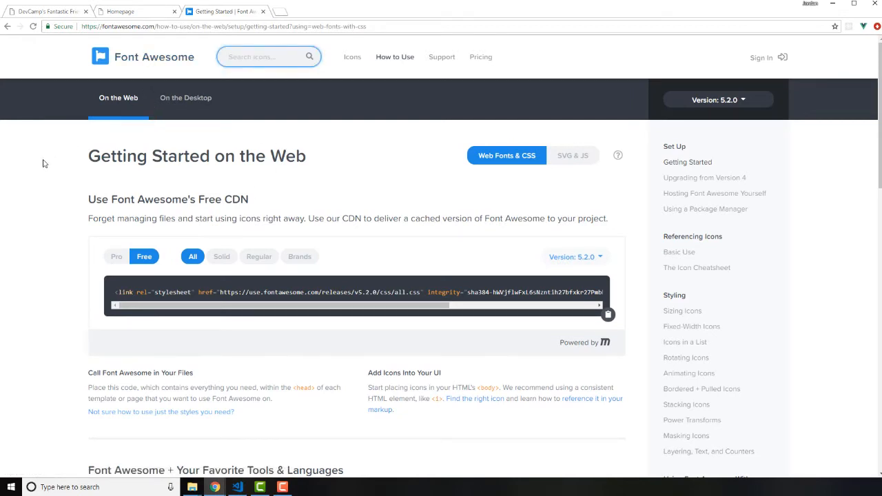
text(ph)
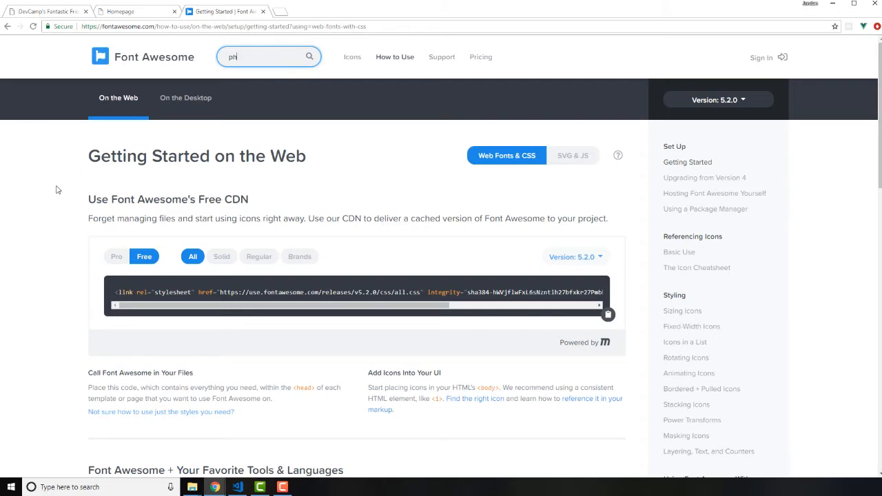
key(Return)
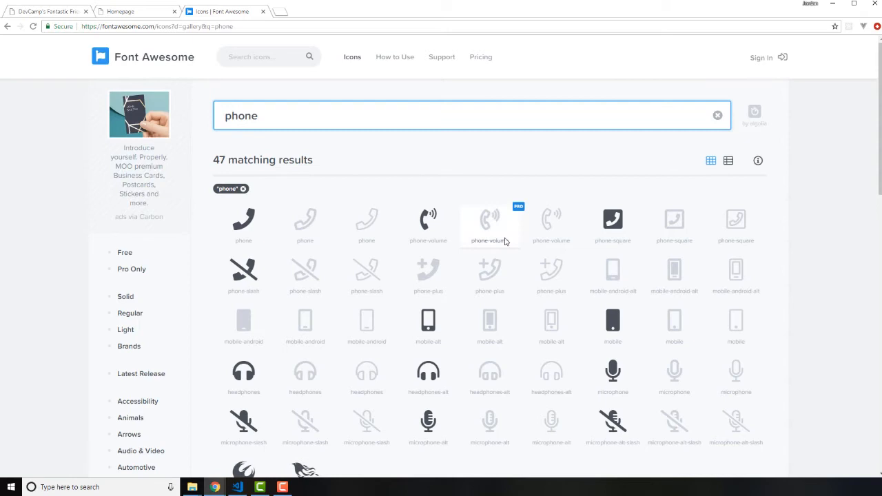
mouse_move(470, 194)
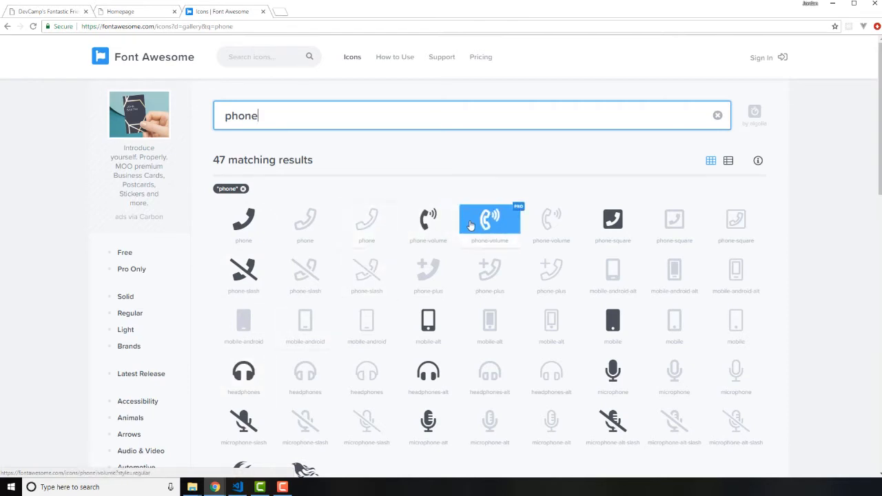
mouse_move(485, 173)
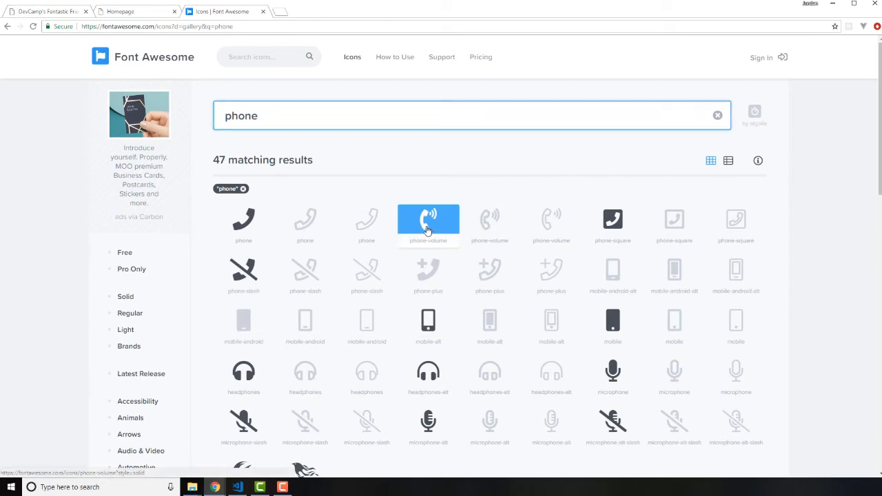
click(428, 219)
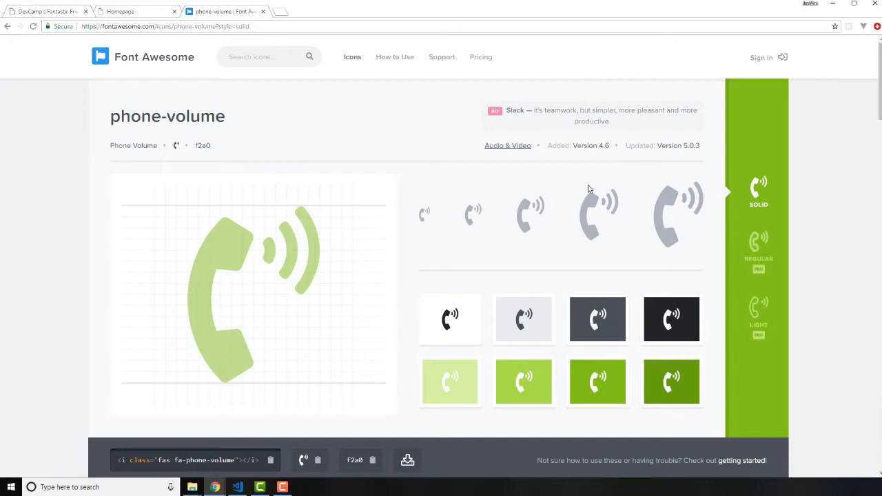
mouse_move(421, 227)
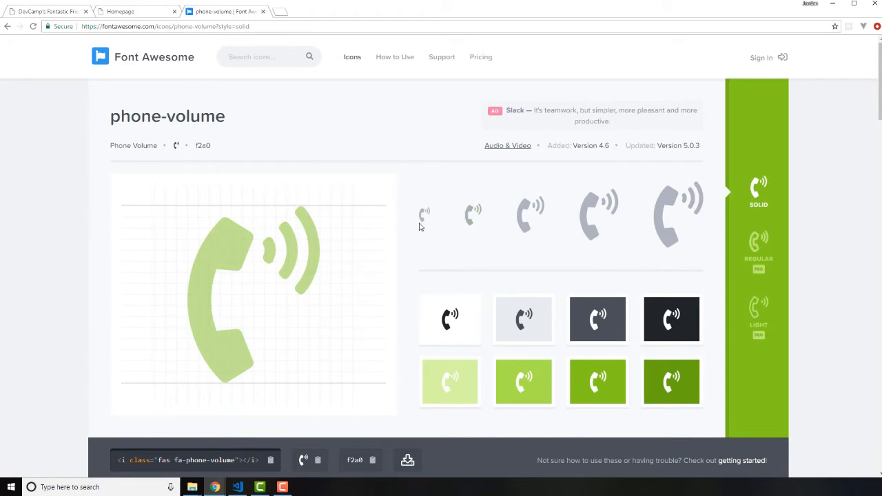
Copy the <i class="fas fa-phone-volume"></i> snippet from the icon page.
scroll(down, 3)
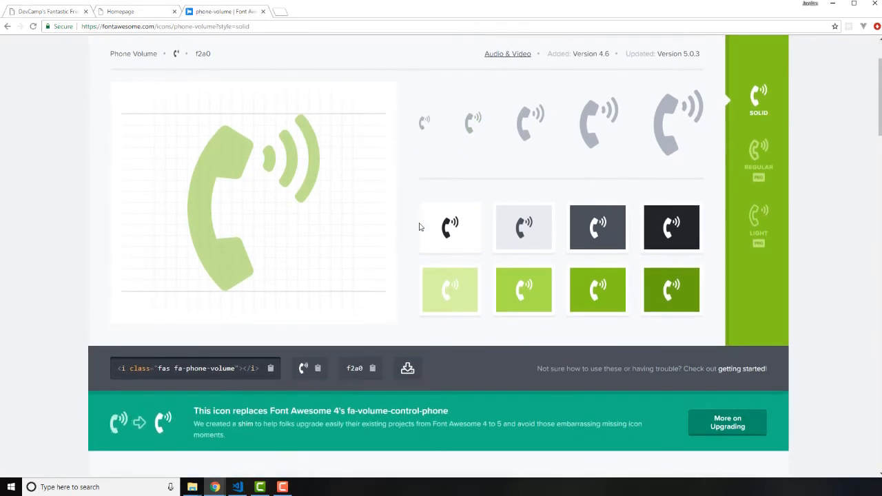
mouse_move(286, 334)
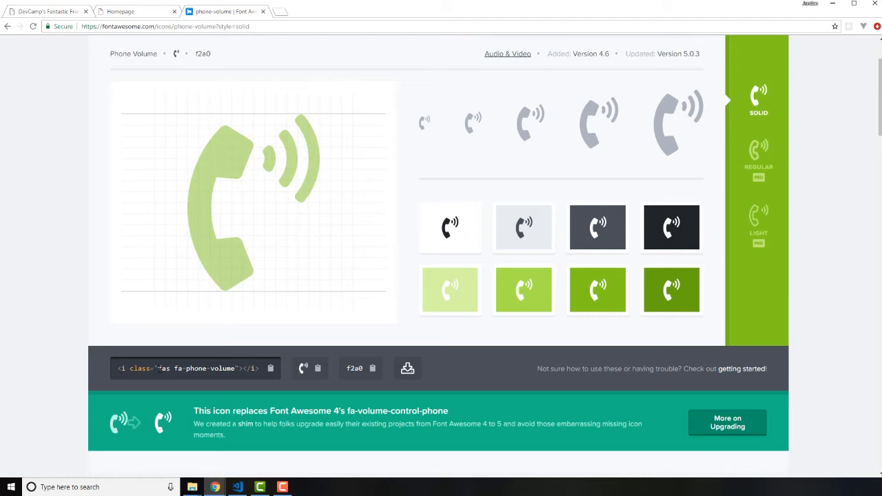
double_click(164, 368)
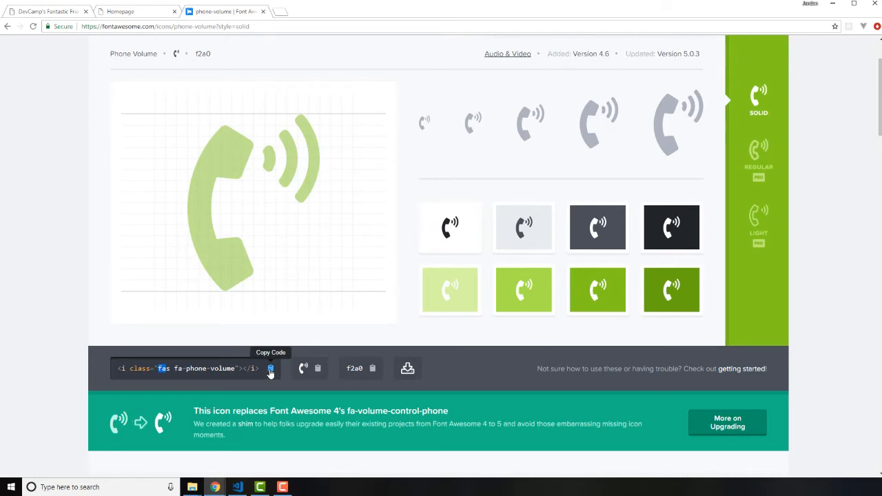
click(270, 369)
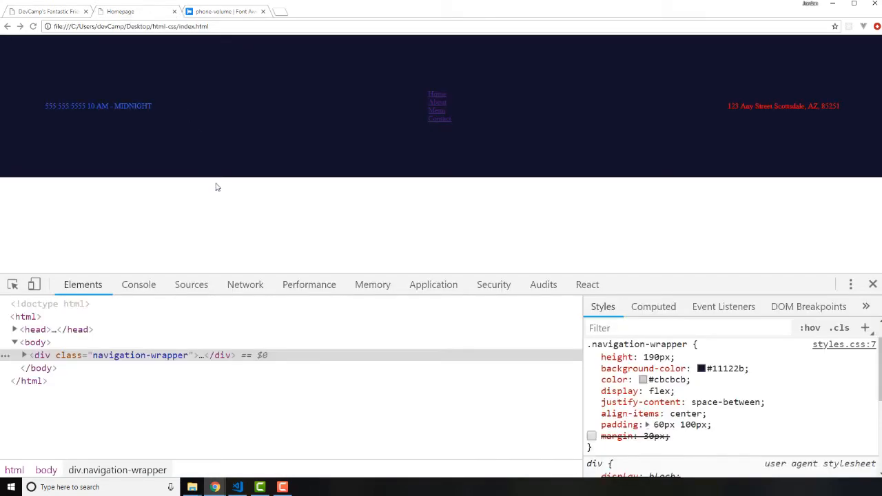
Insert <i class="fas fa-phone-volume"></i> on line 15 of index.html and save.
click(236, 488)
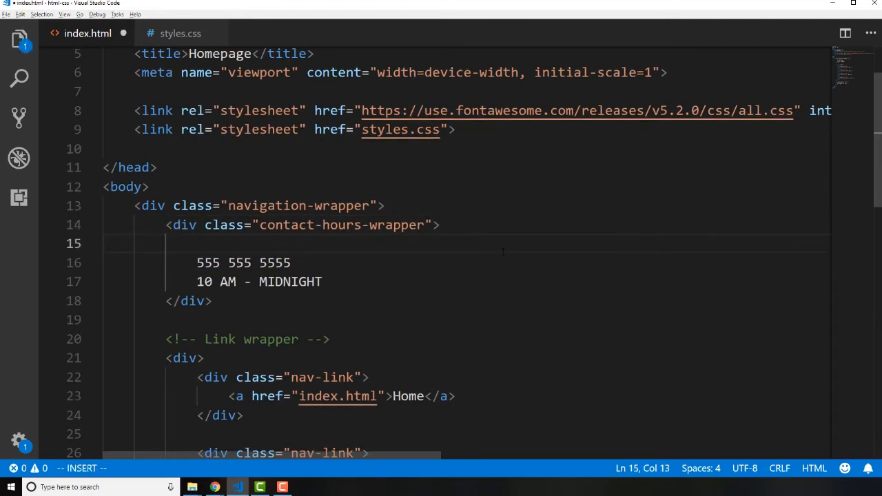
text(<i class="fas fa-phone-volume"></i>)
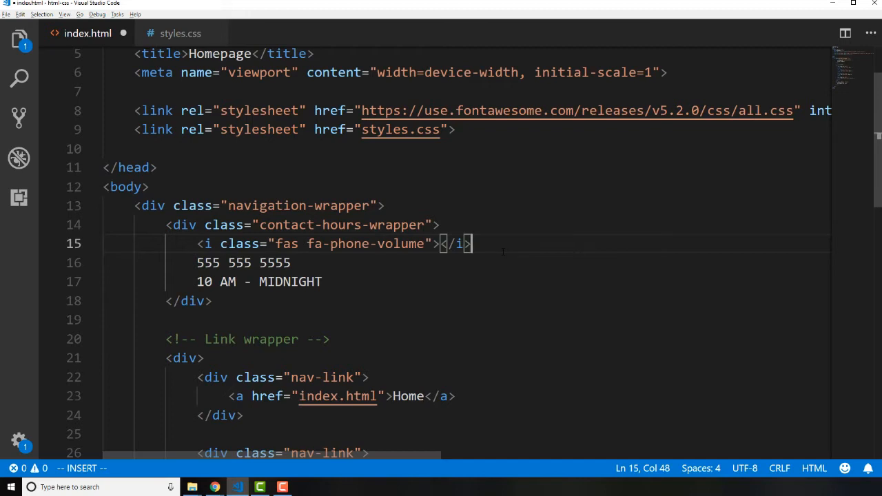
key(Escape)
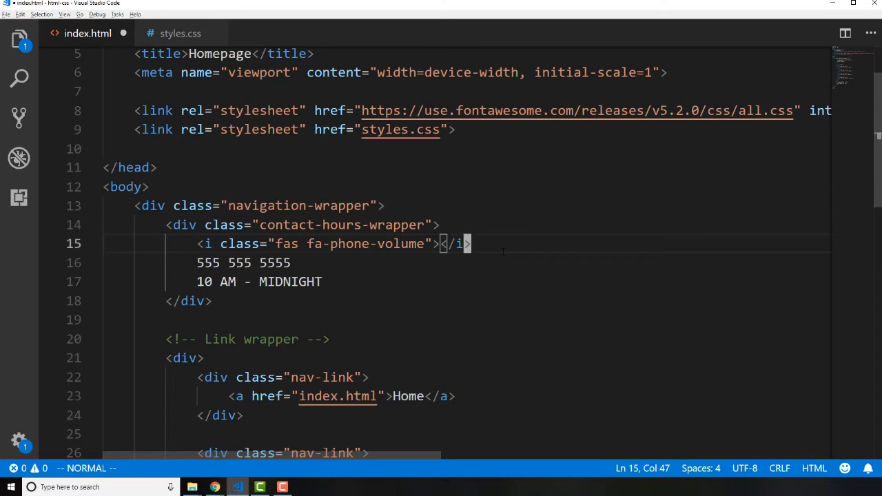
key(ctrl+s)
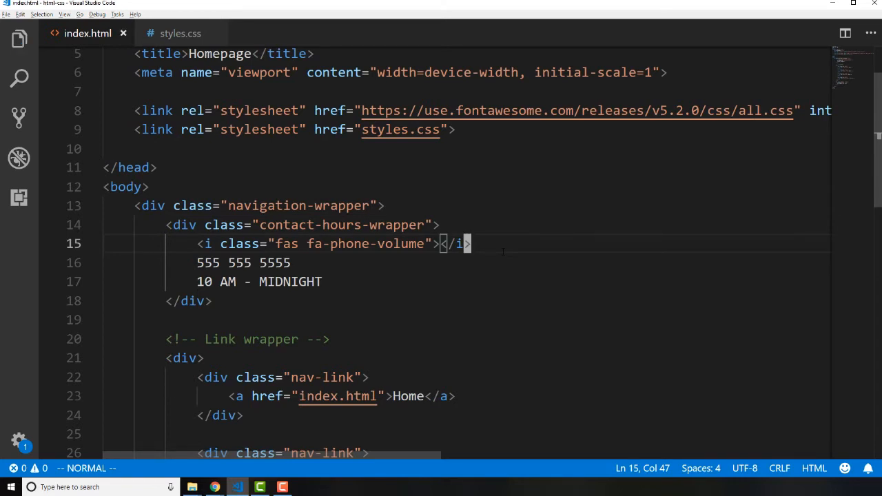
click(215, 487)
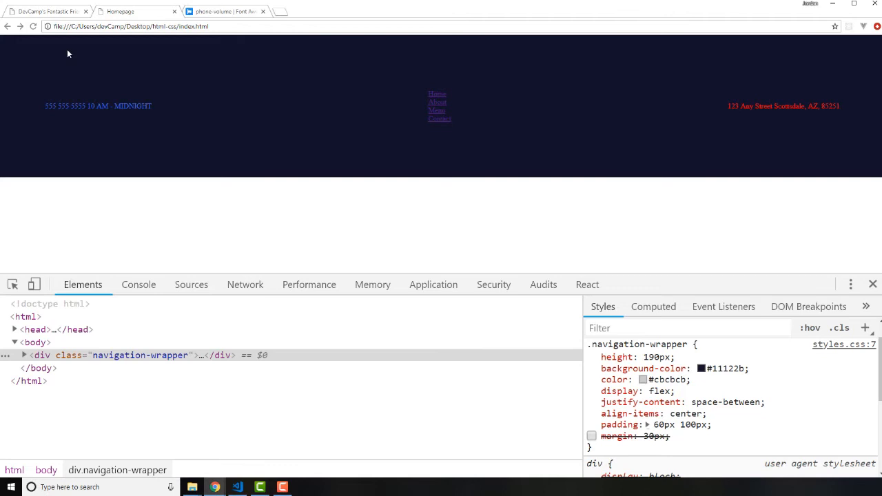
Reload the local homepage to display the phone-volume icon before the phone number.
click(24, 355)
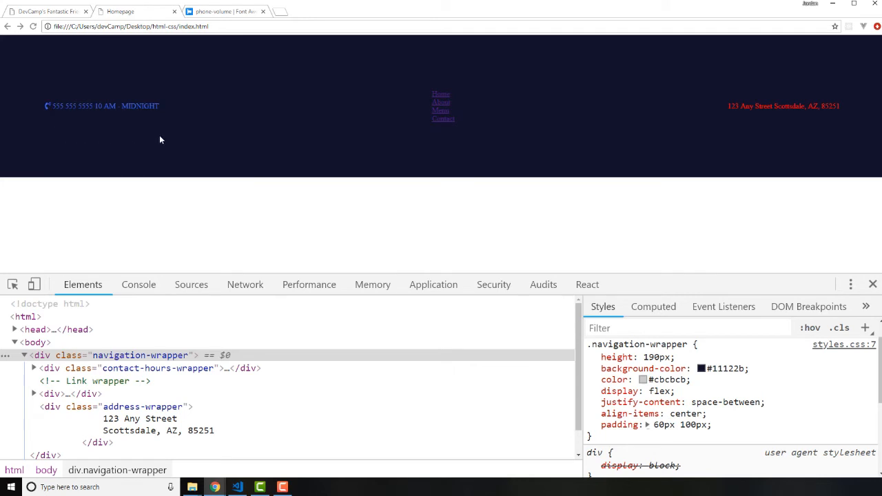
mouse_move(125, 84)
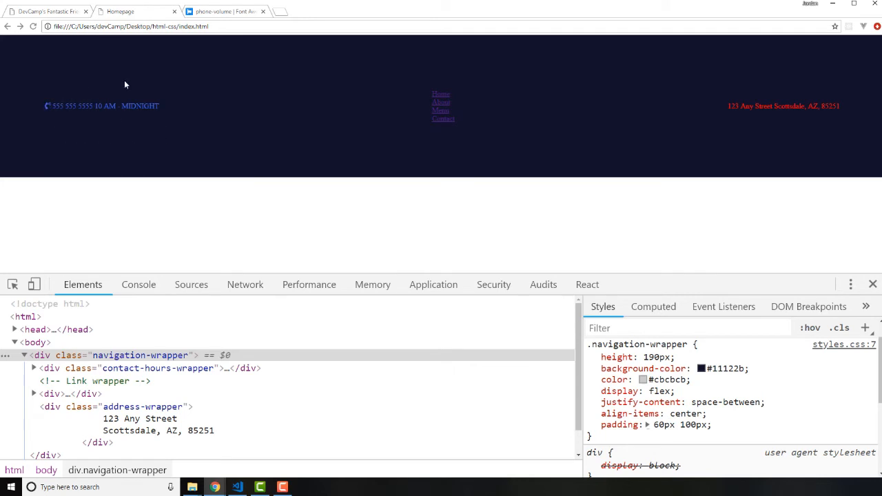
mouse_move(47, 113)
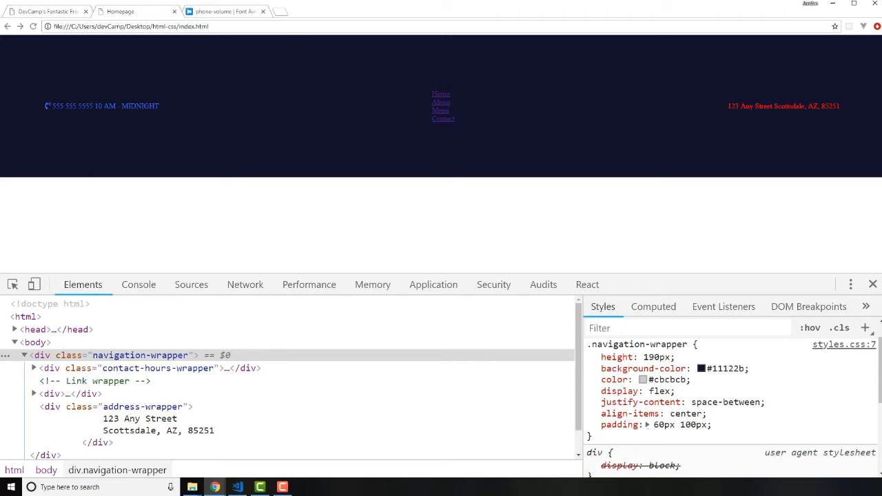
mouse_move(48, 108)
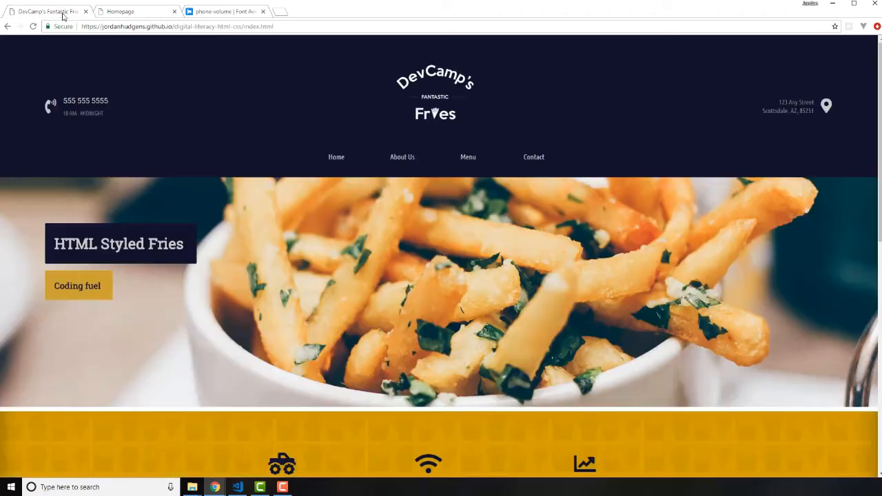
mouse_move(656, 135)
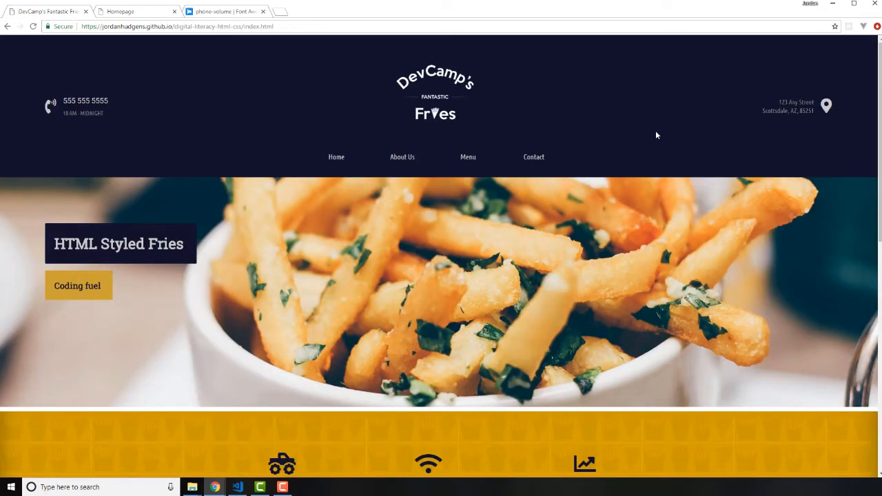
Return to Font Awesome search and open the map-marker-alt icon from the 'map' results.
click(221, 11)
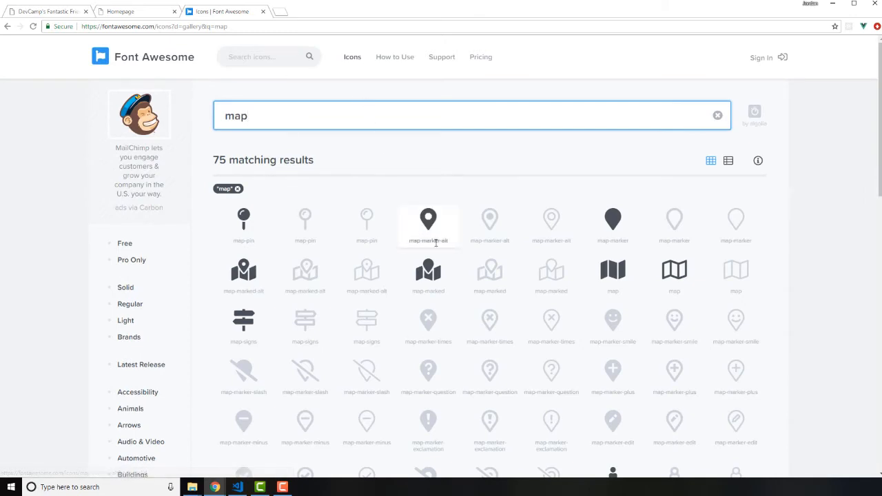
click(428, 219)
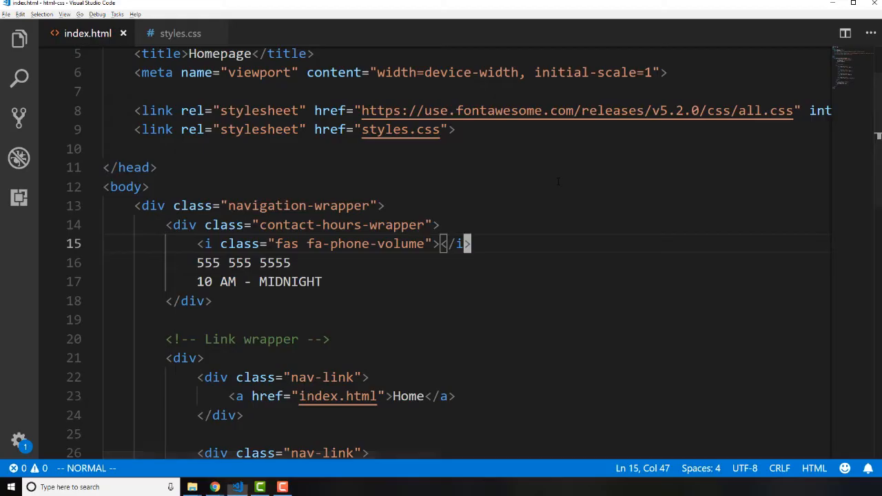
Add <i class="fas fa-map-marker-alt"></i> as the first line inside address-wrapper, then switch to Chrome.
scroll(down, 3)
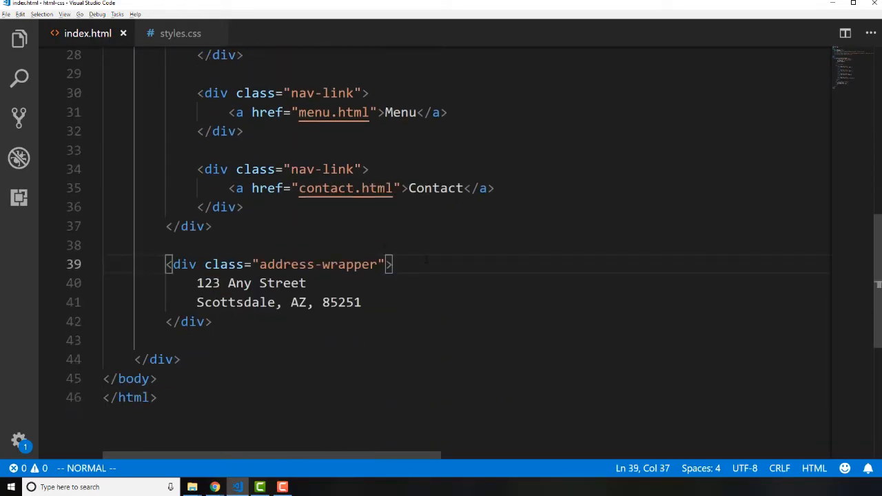
text(<i class="fas fa-map-marker-alt"></i>)
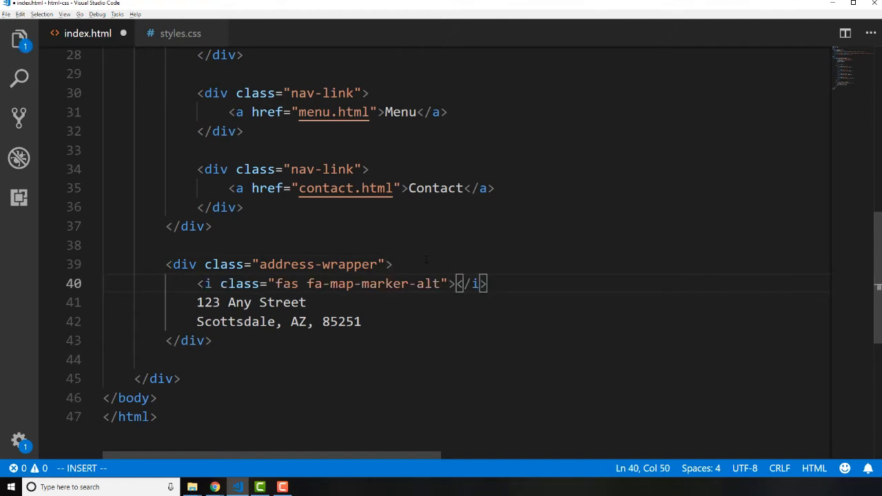
click(215, 487)
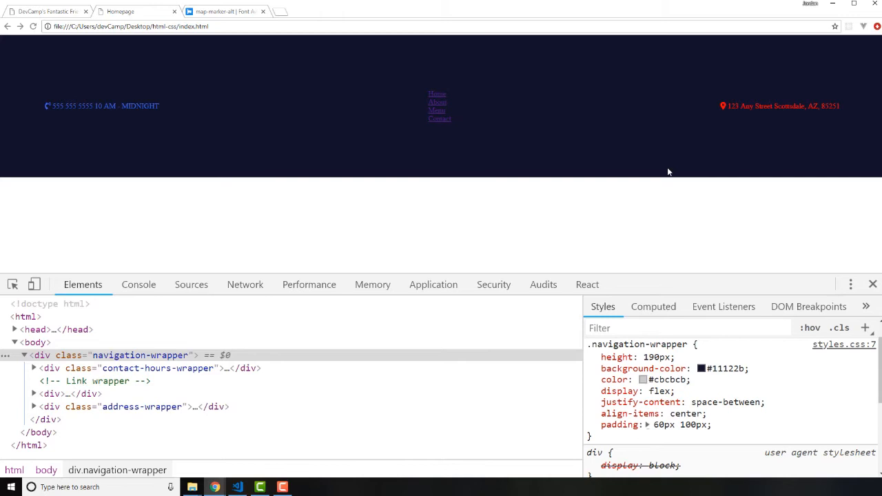
mouse_move(716, 111)
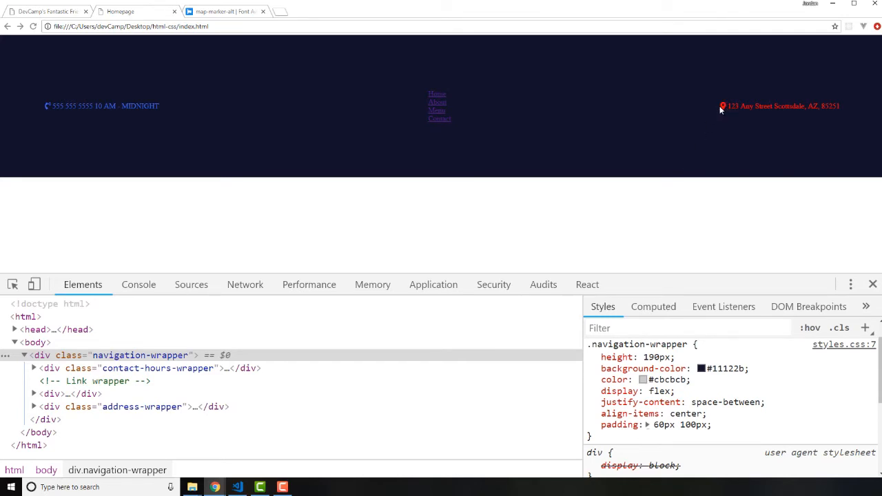
mouse_move(725, 105)
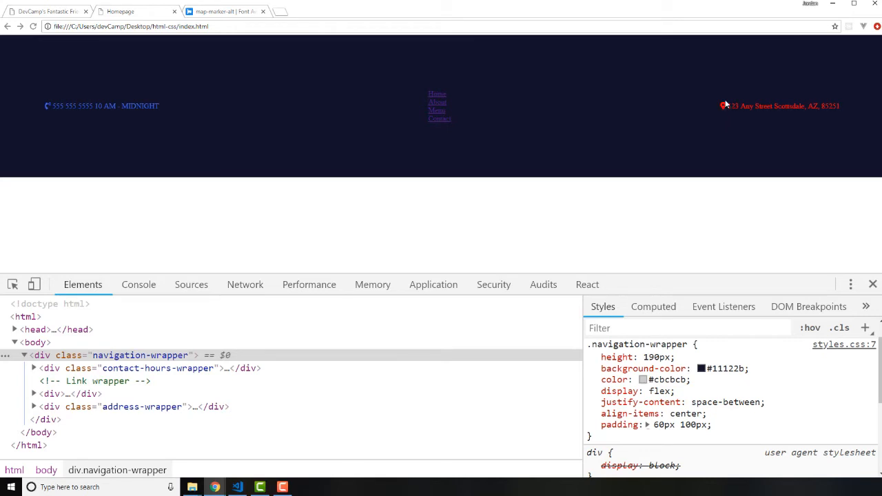
mouse_move(853, 105)
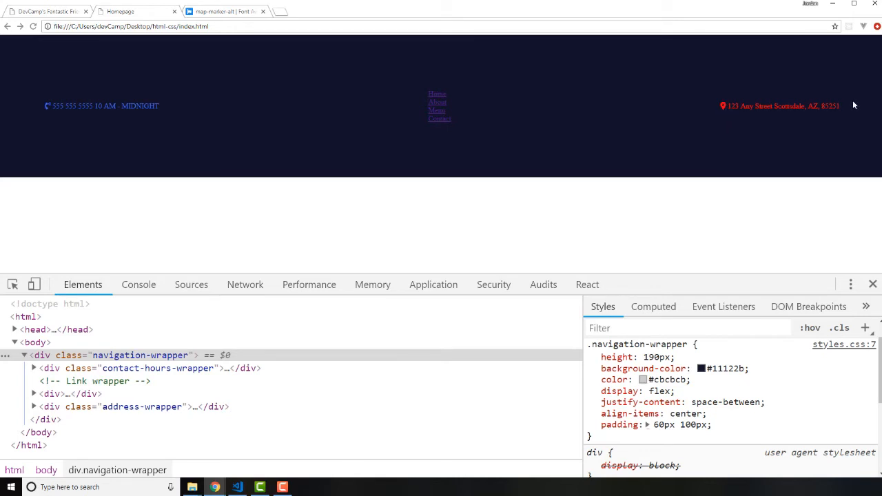
mouse_move(846, 107)
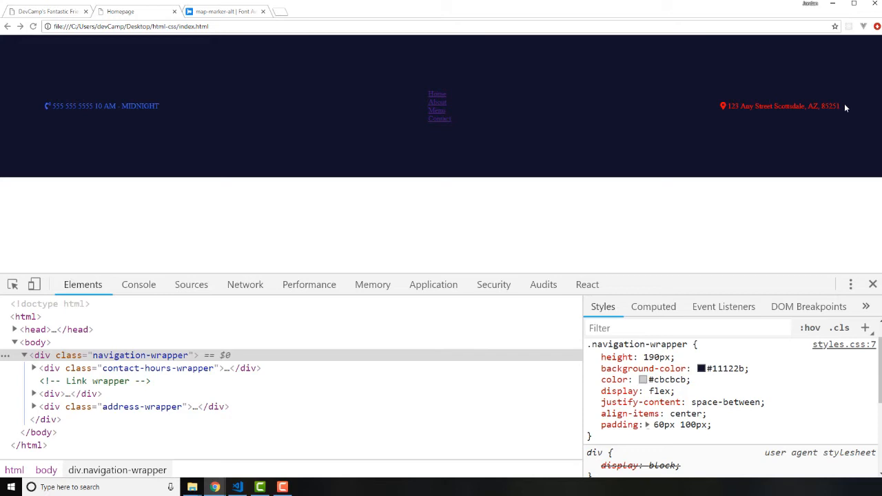
mouse_move(780, 164)
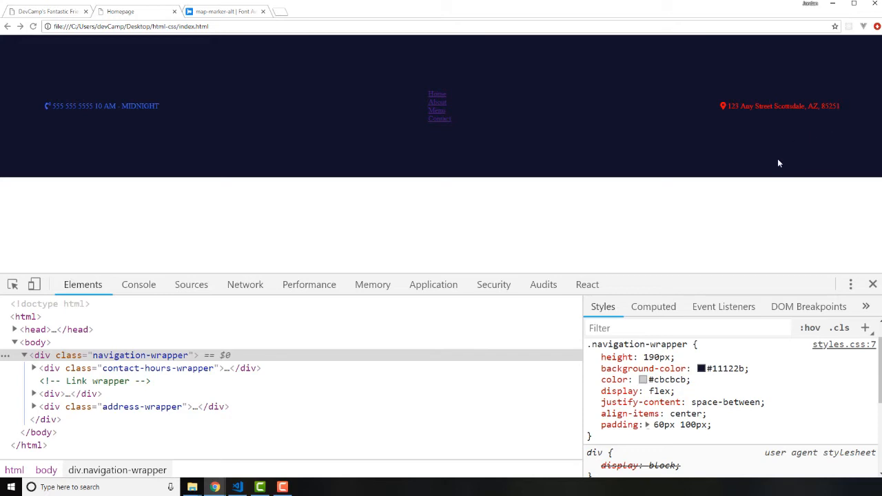
mouse_move(211, 123)
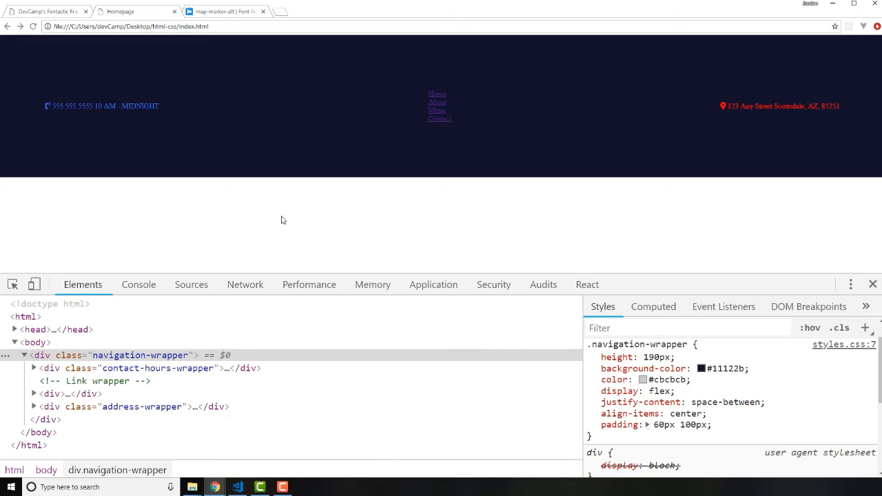
mouse_move(291, 201)
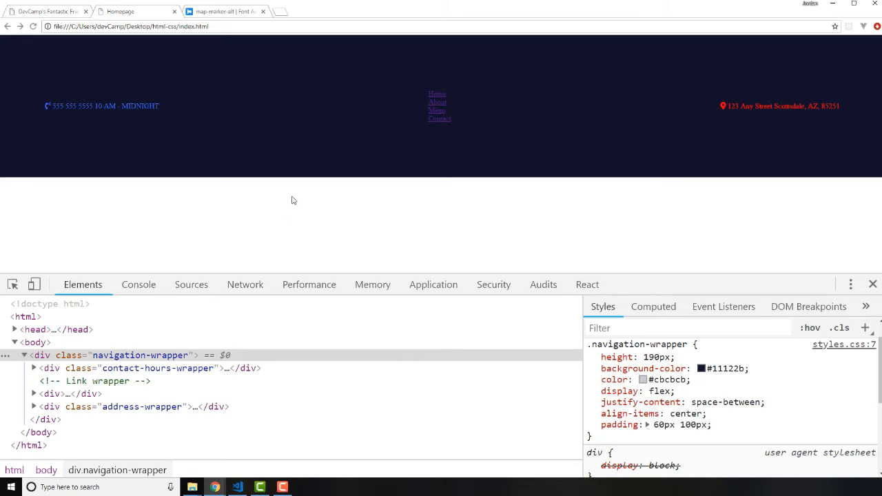
mouse_move(165, 177)
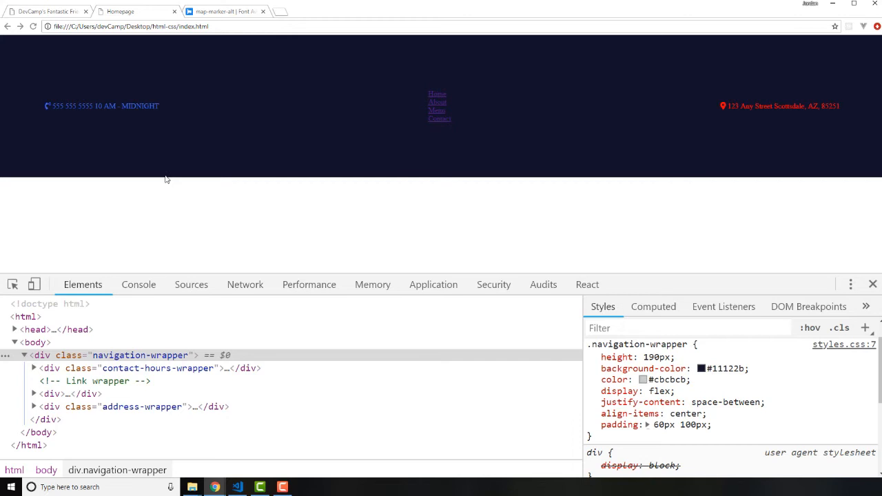
mouse_move(192, 170)
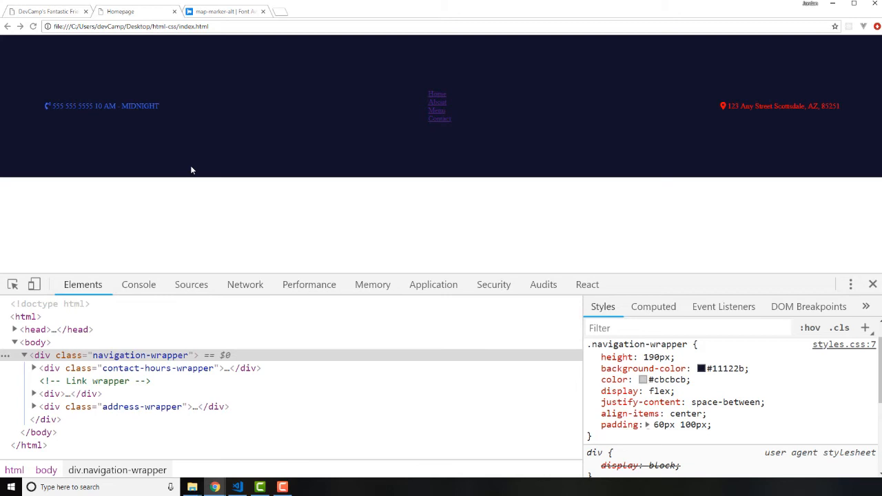
mouse_move(221, 157)
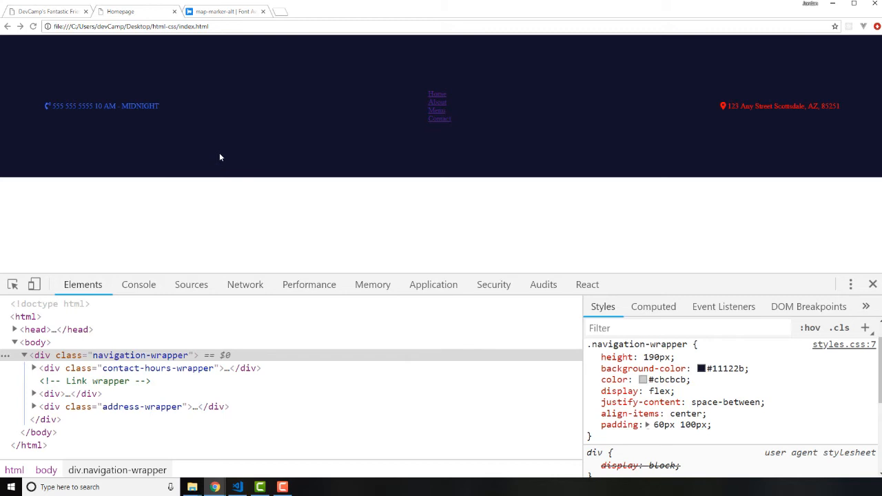
mouse_move(150, 70)
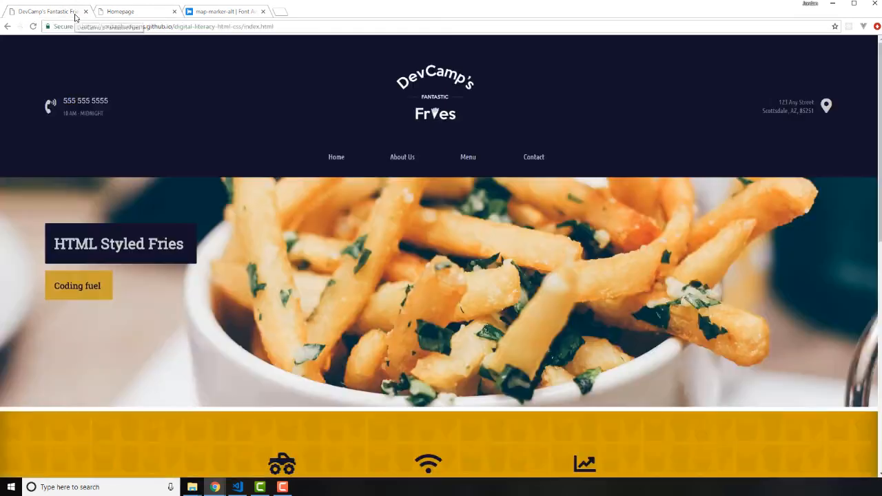
mouse_move(51, 121)
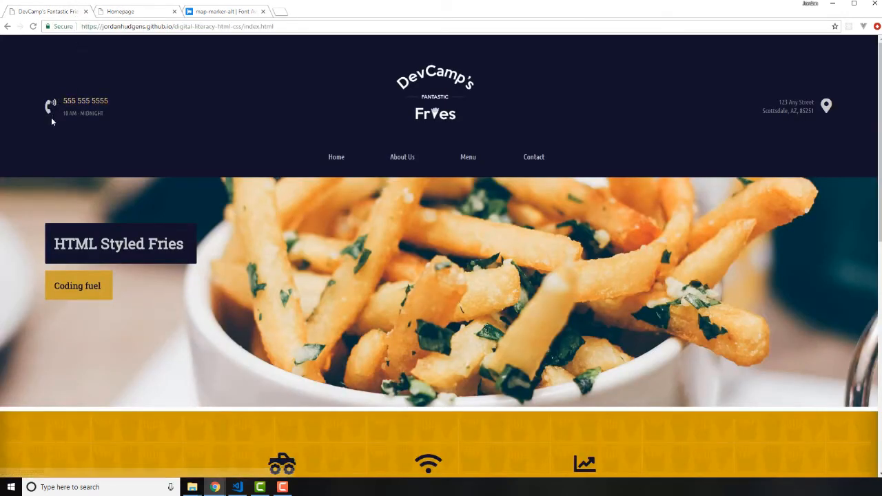
mouse_move(50, 112)
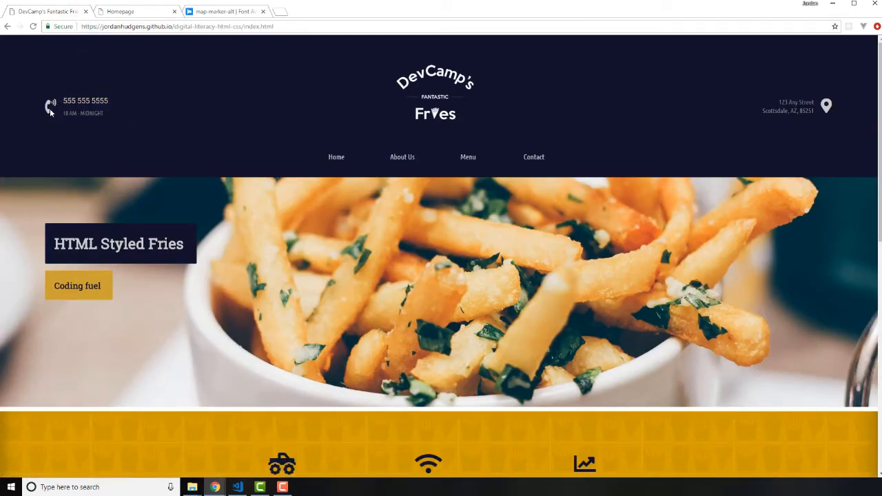
mouse_move(97, 85)
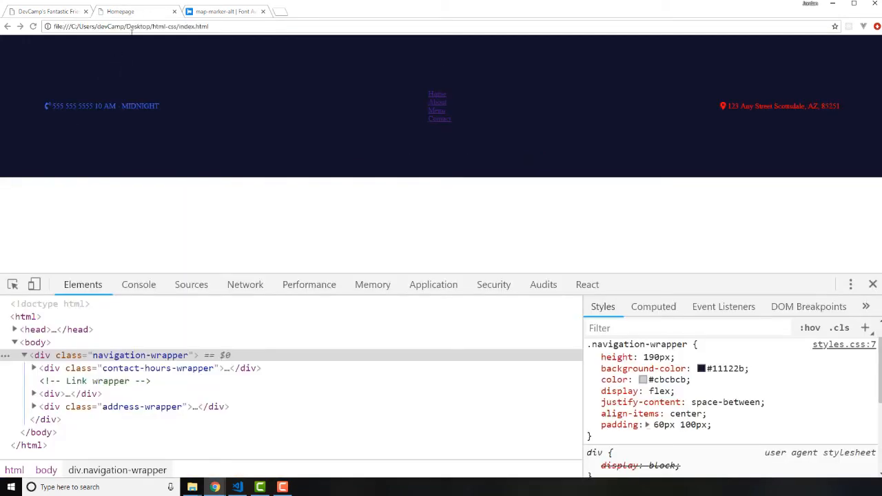
mouse_move(45, 108)
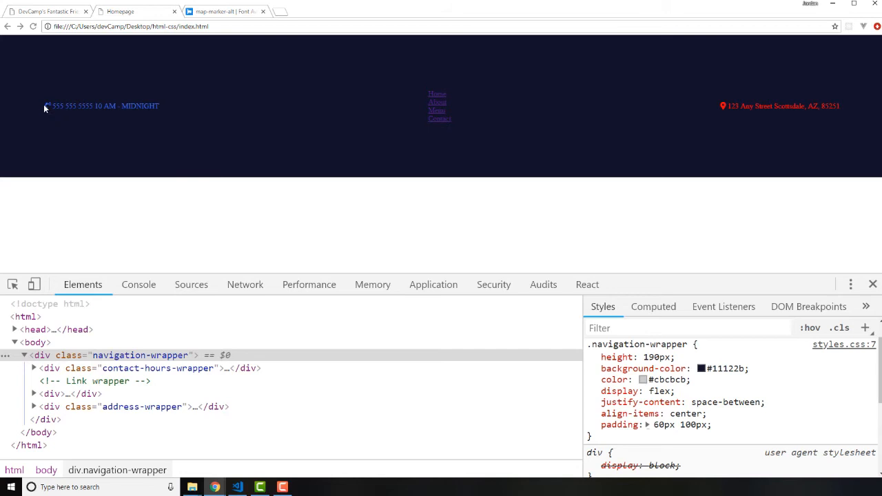
mouse_move(145, 116)
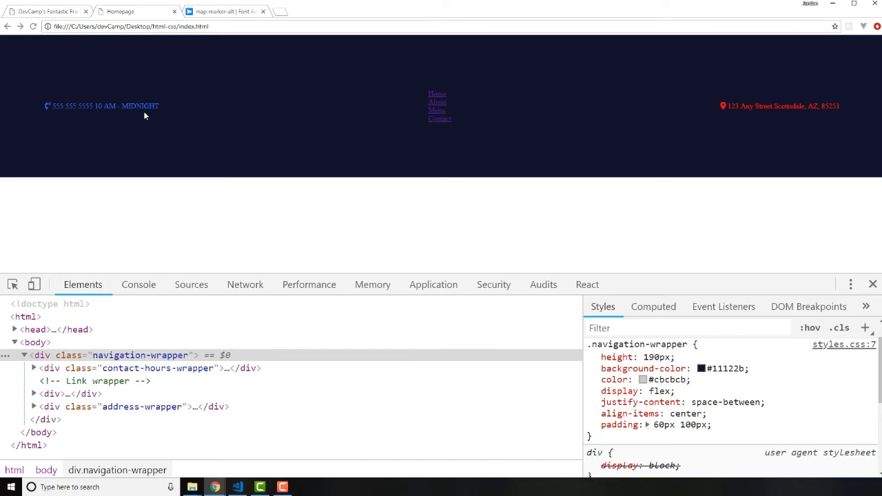
mouse_move(111, 116)
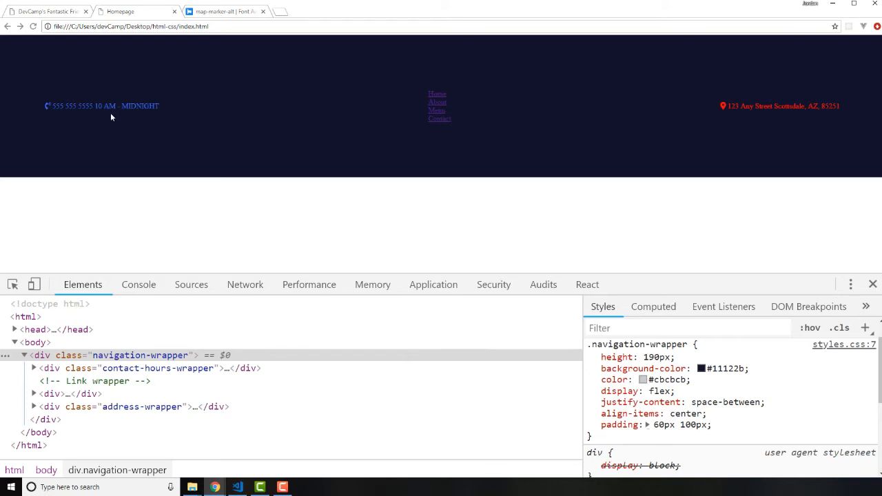
mouse_move(108, 105)
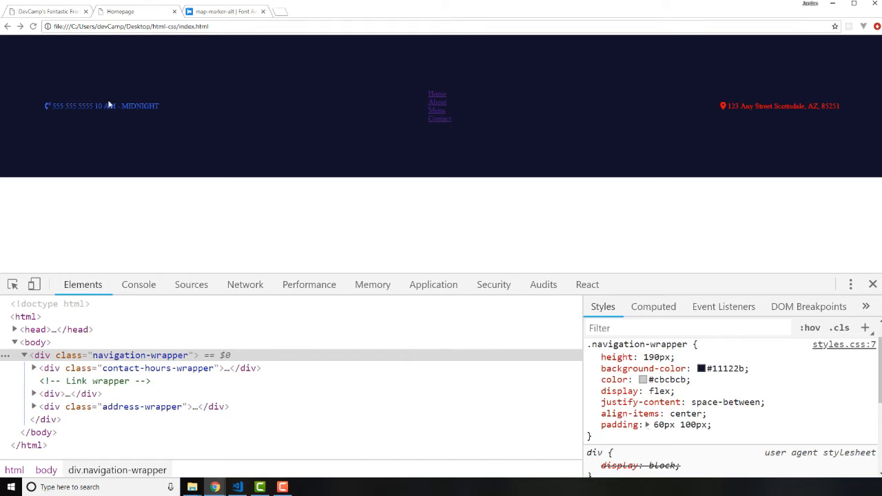
mouse_move(33, 101)
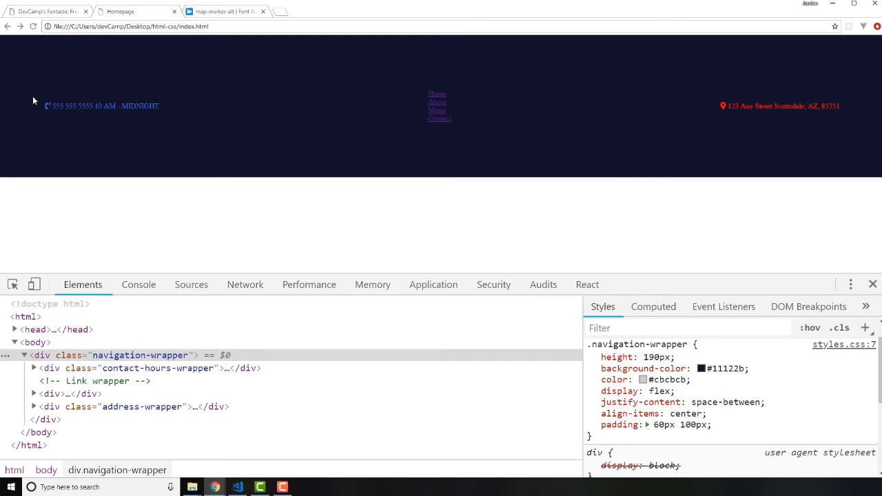
mouse_move(37, 114)
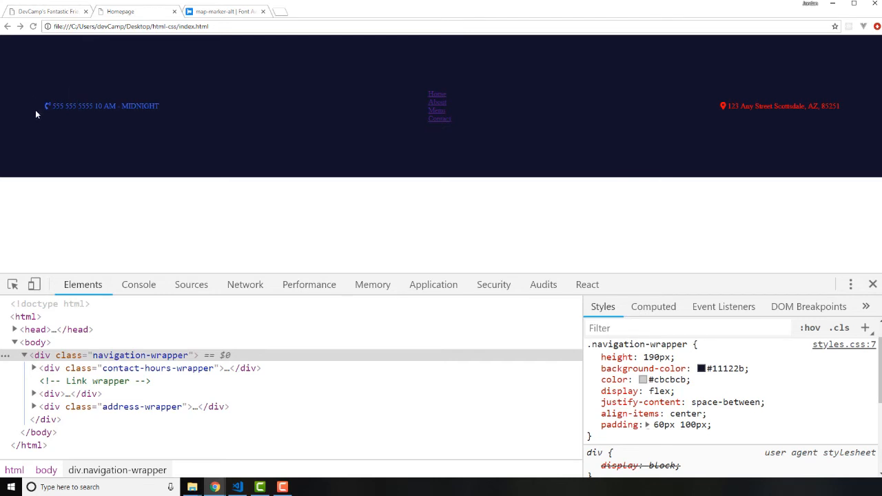
mouse_move(43, 80)
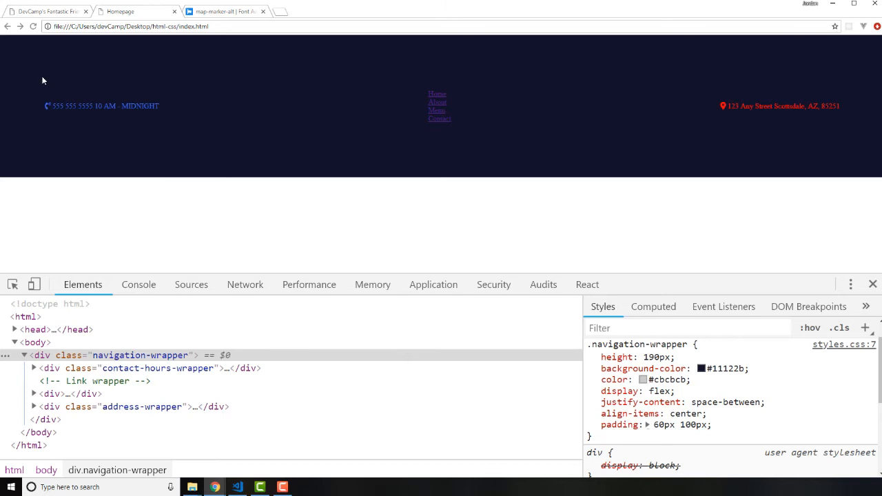
mouse_move(58, 126)
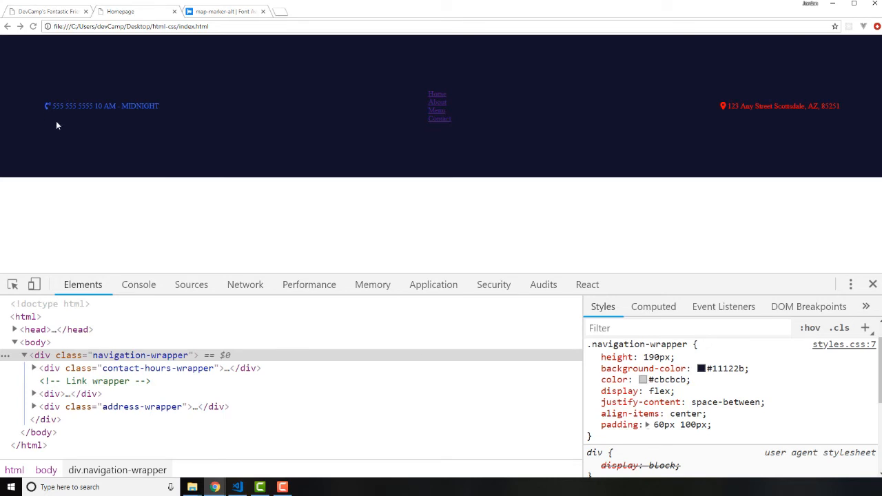
mouse_move(10, 107)
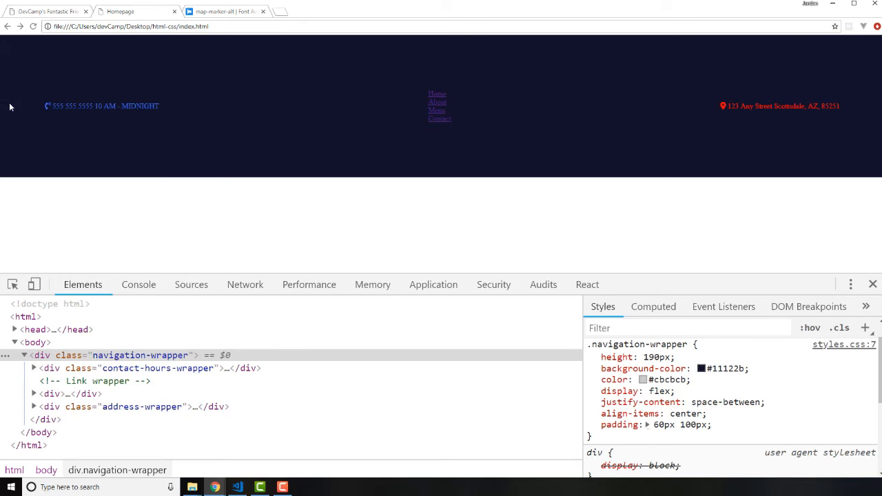
mouse_move(707, 186)
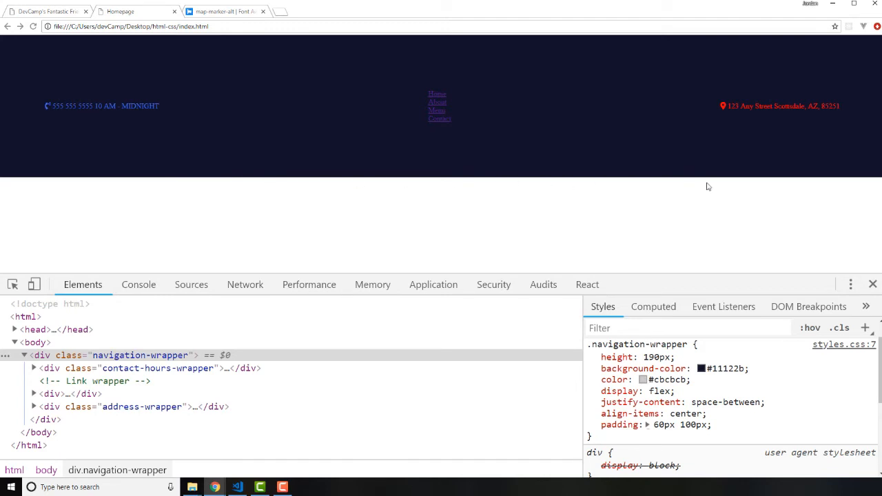
mouse_move(126, 113)
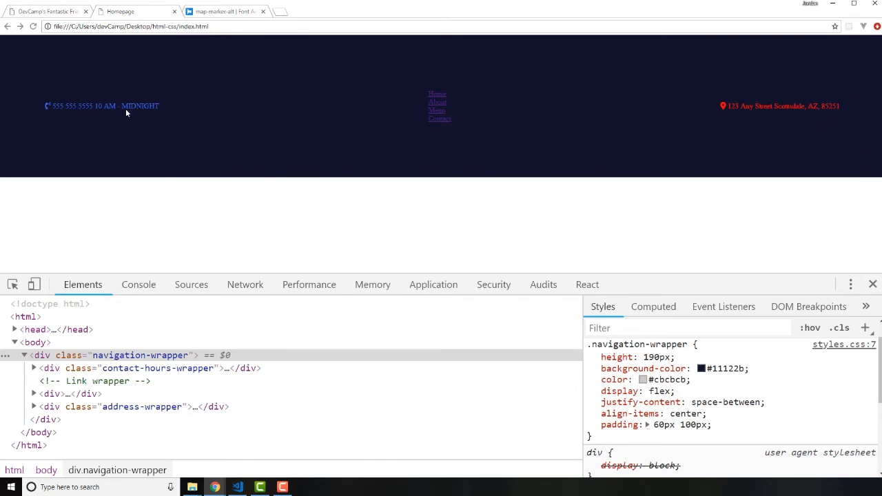
mouse_move(166, 106)
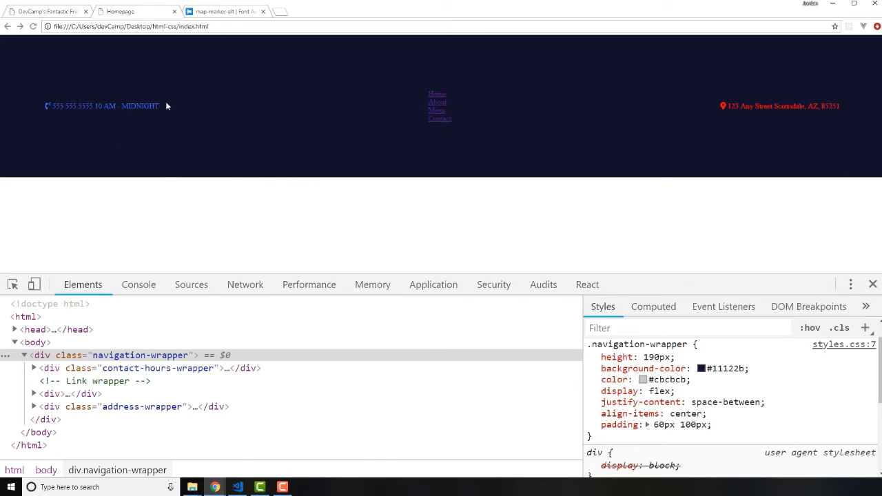
mouse_move(81, 105)
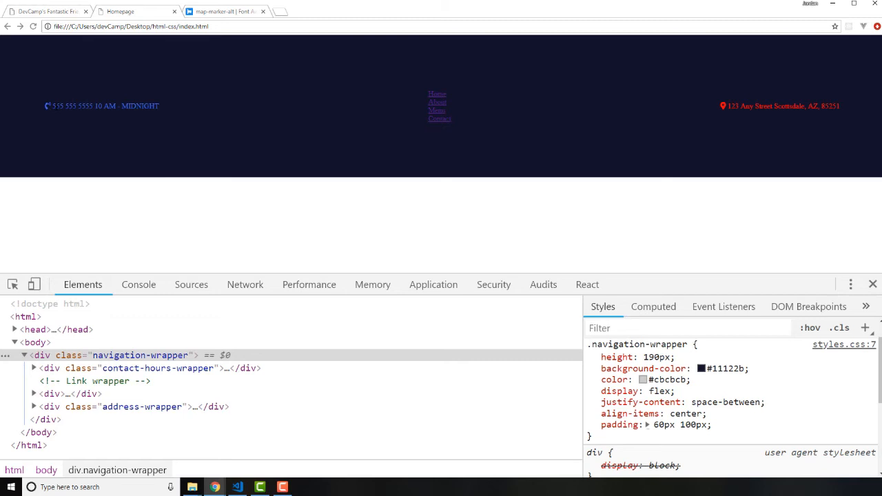
mouse_move(160, 131)
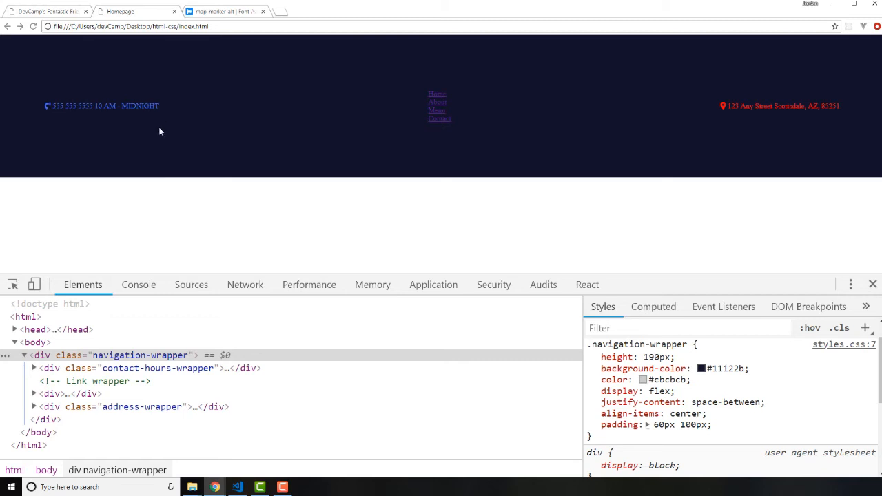
mouse_move(200, 136)
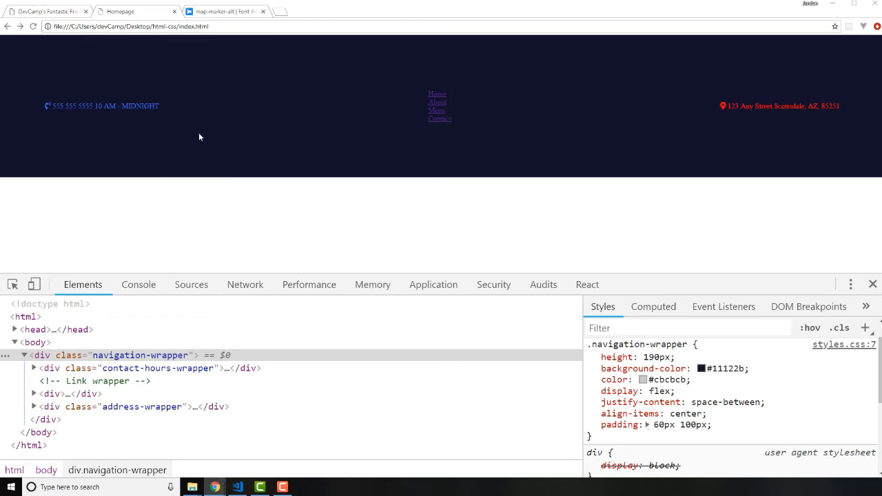
Switch from Chrome's local homepage to index.html in VS Code.
click(237, 487)
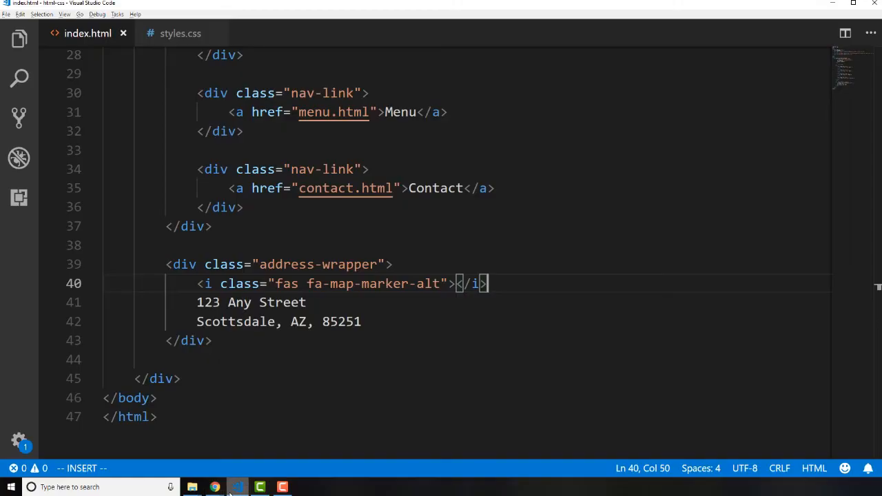
Wrap the phone icon and contact-hours block in a new .left-column div in index.html.
scroll(up, 3)
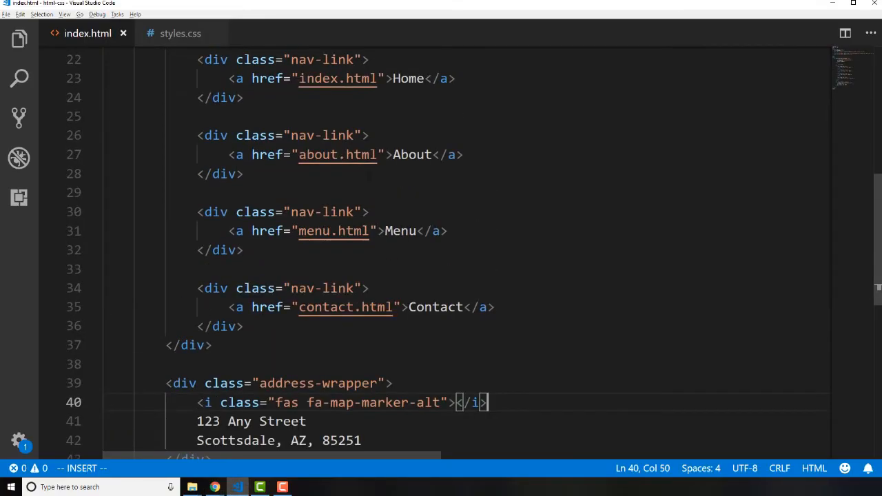
scroll(up, 3)
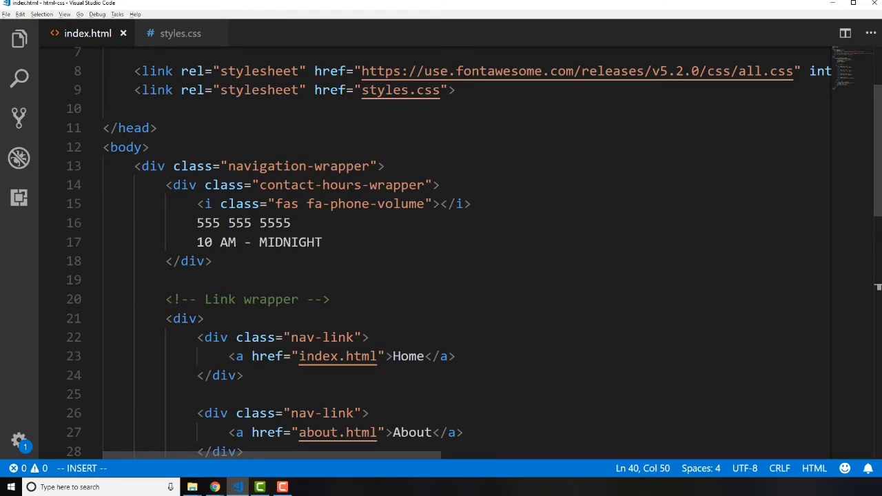
key(Escape)
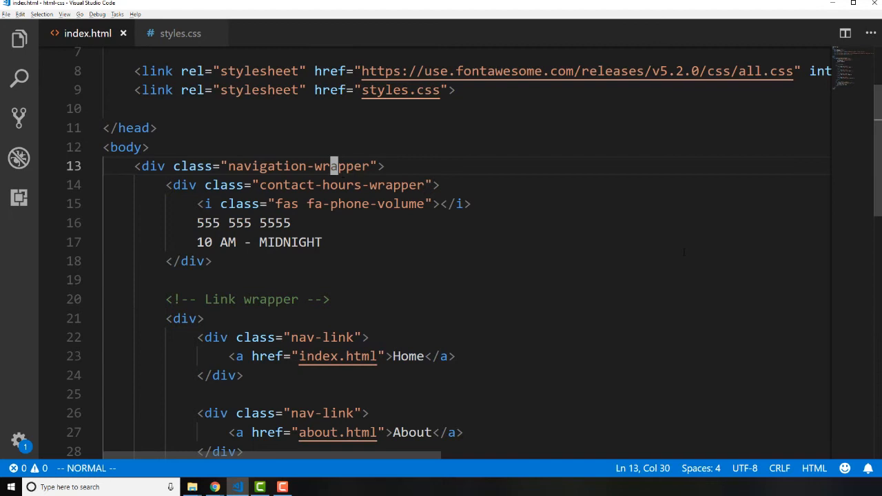
key(o)
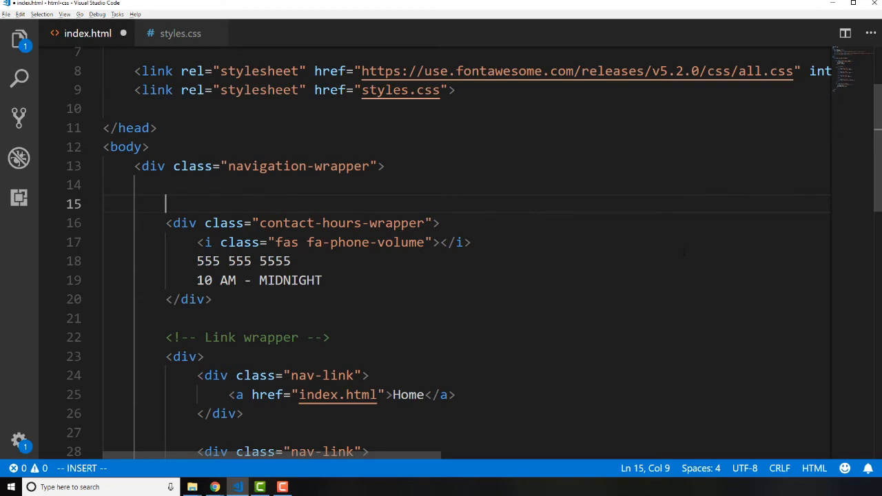
text(.)
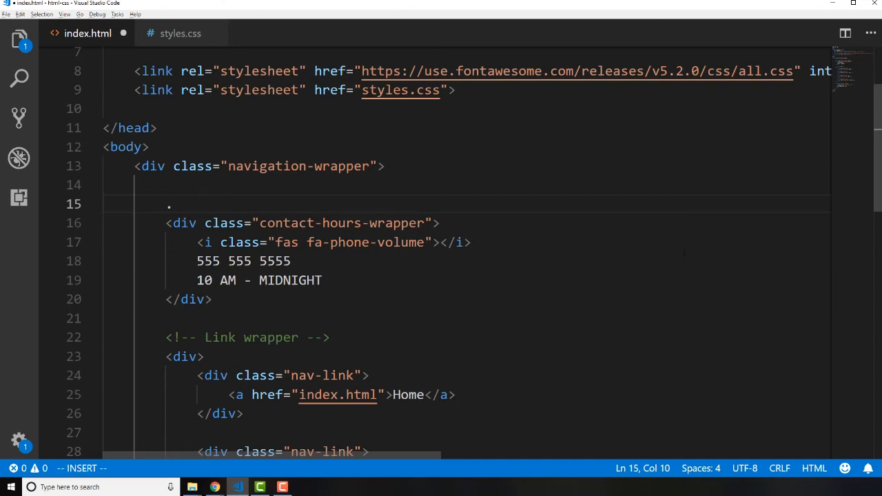
text(left)
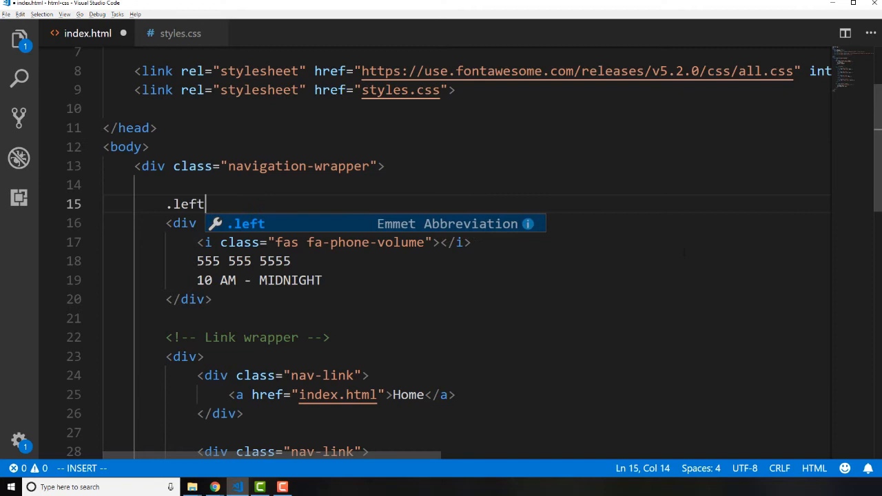
text(-)
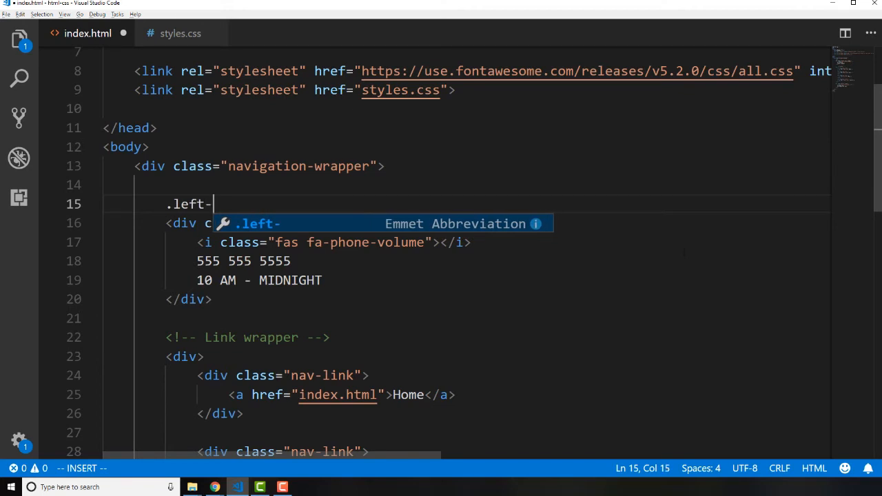
text(column">)
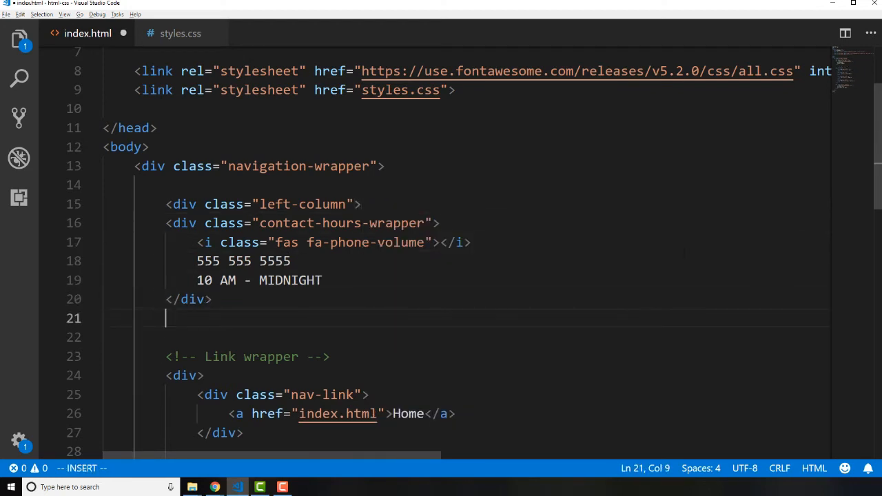
text(</div>)
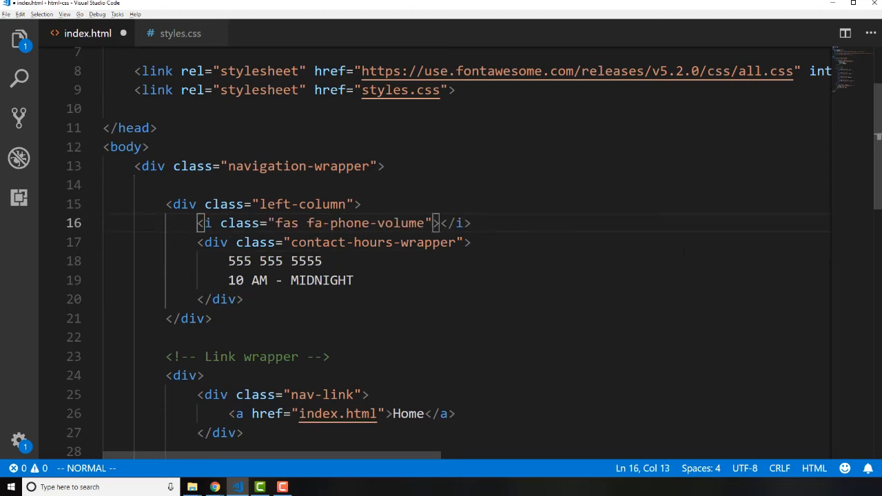
key(Down)
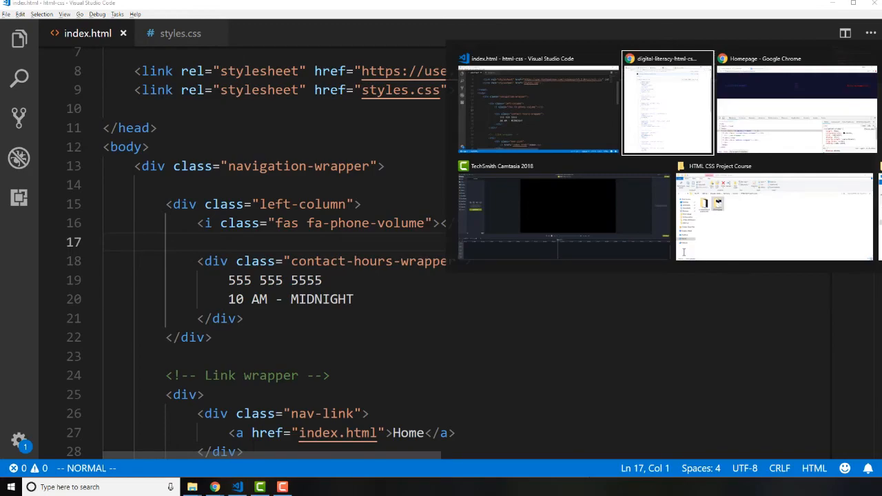
click(796, 103)
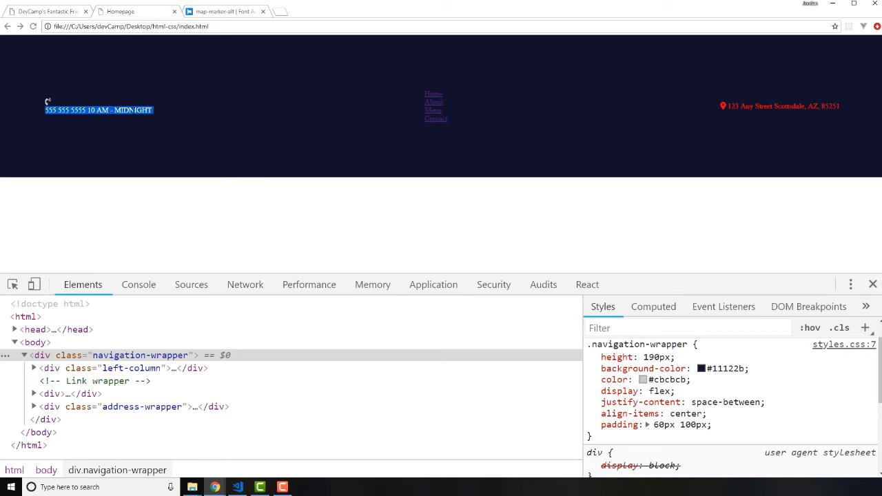
click(123, 127)
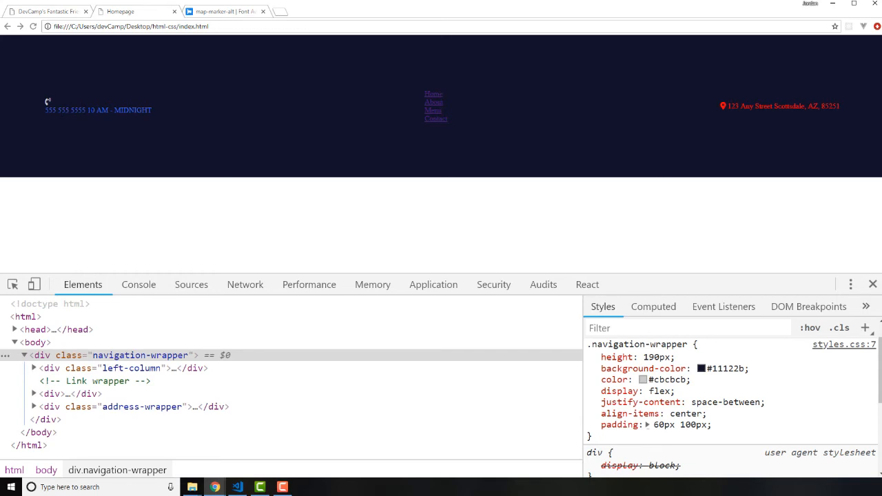
mouse_move(115, 109)
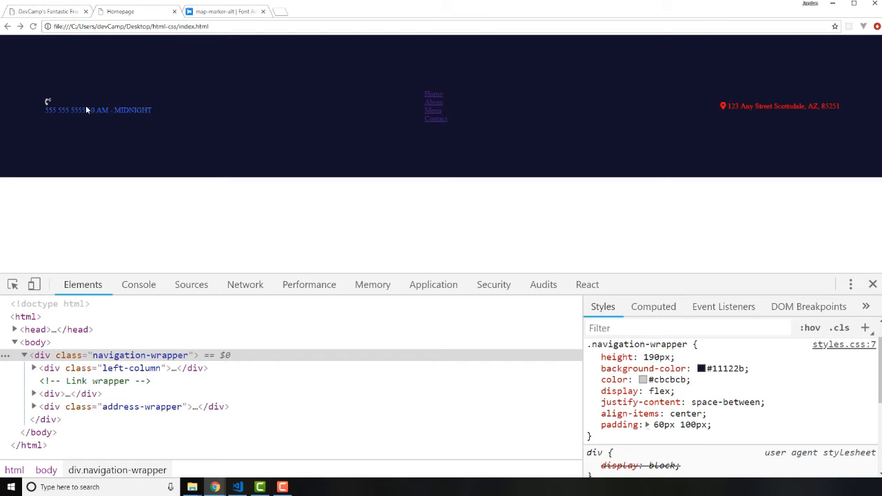
mouse_move(12, 117)
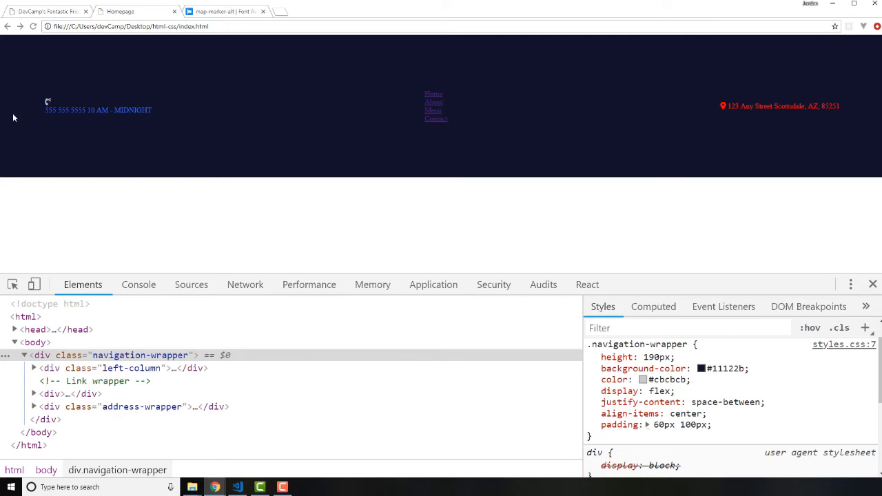
mouse_move(332, 144)
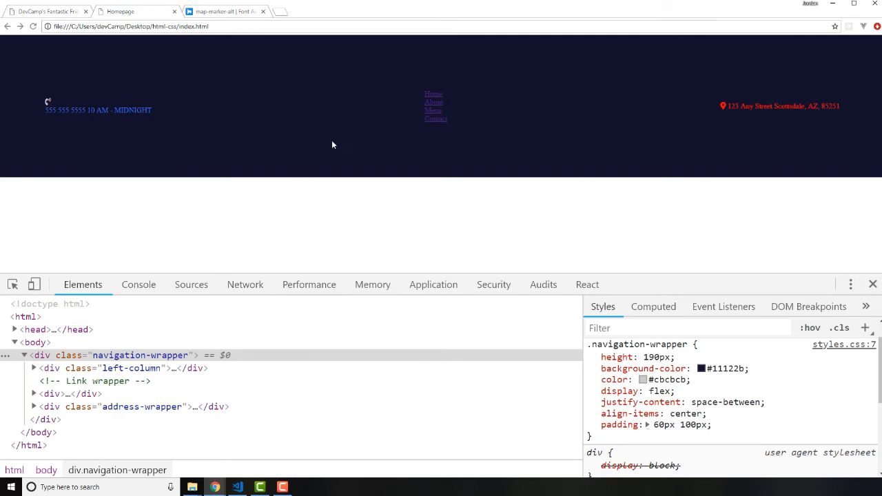
mouse_move(167, 130)
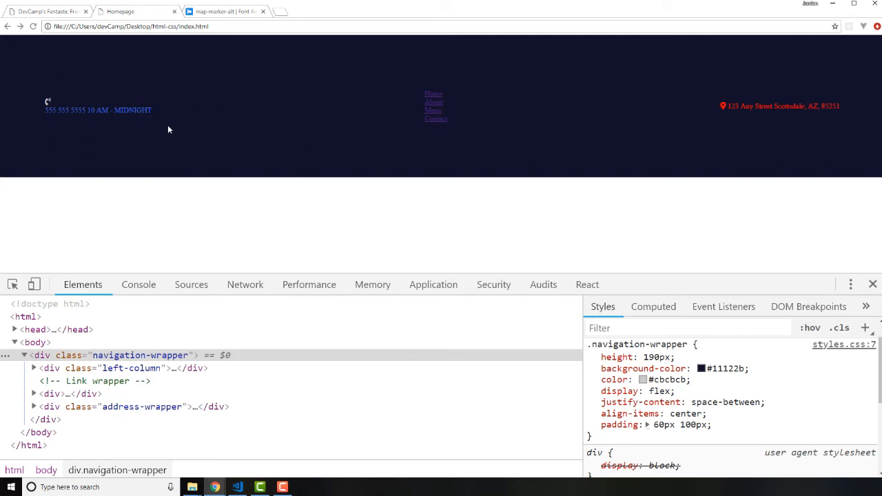
mouse_move(76, 86)
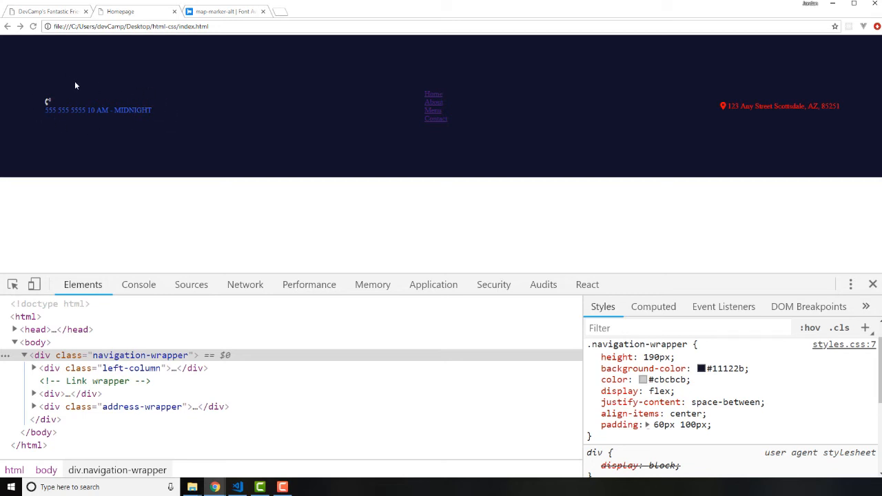
mouse_move(53, 104)
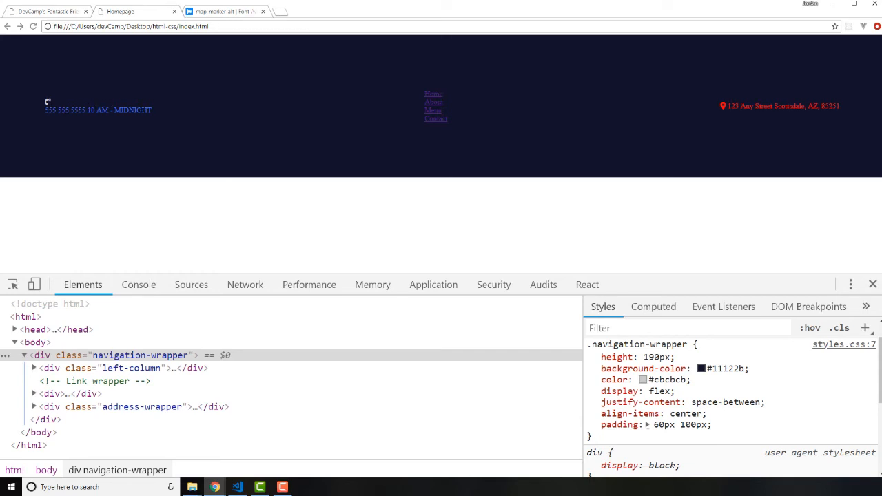
click(236, 487)
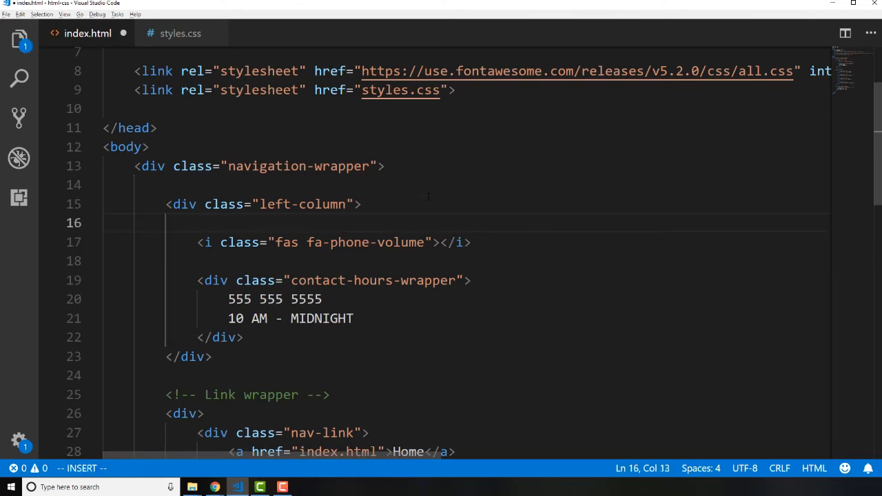
Put the phone-volume icon inside a .i icon div, then bring up styles.css.
text(.i)
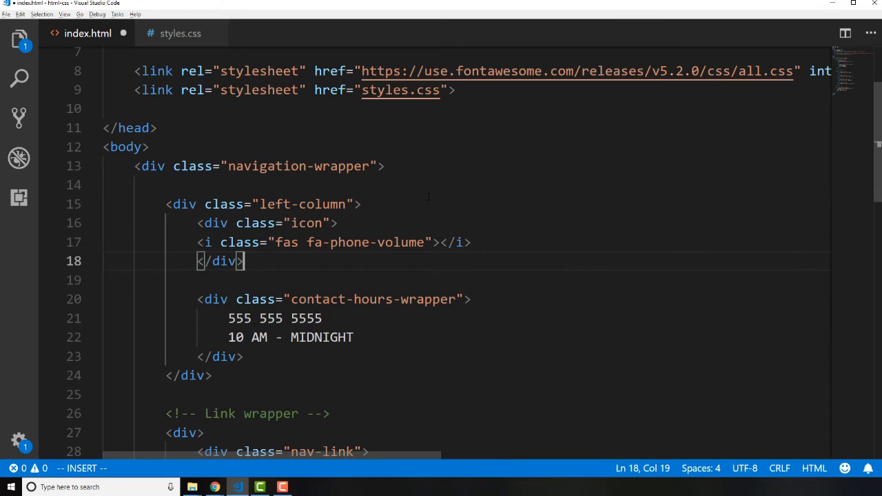
key(Escape)
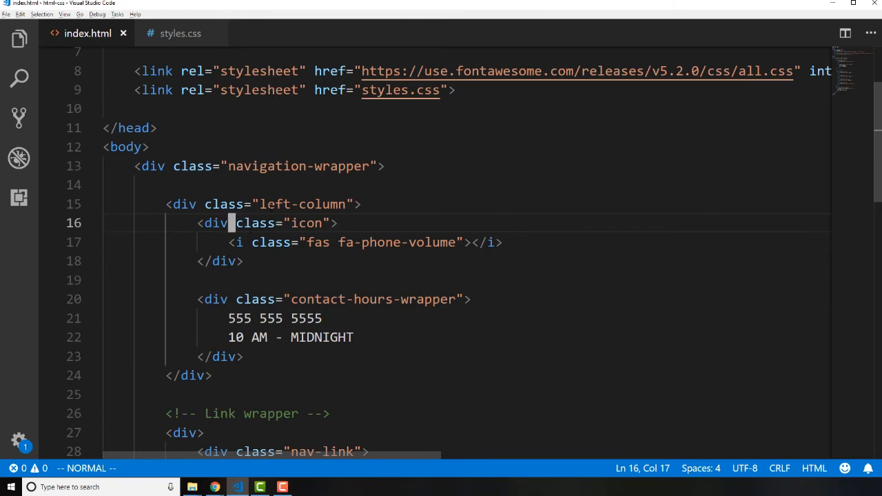
click(180, 33)
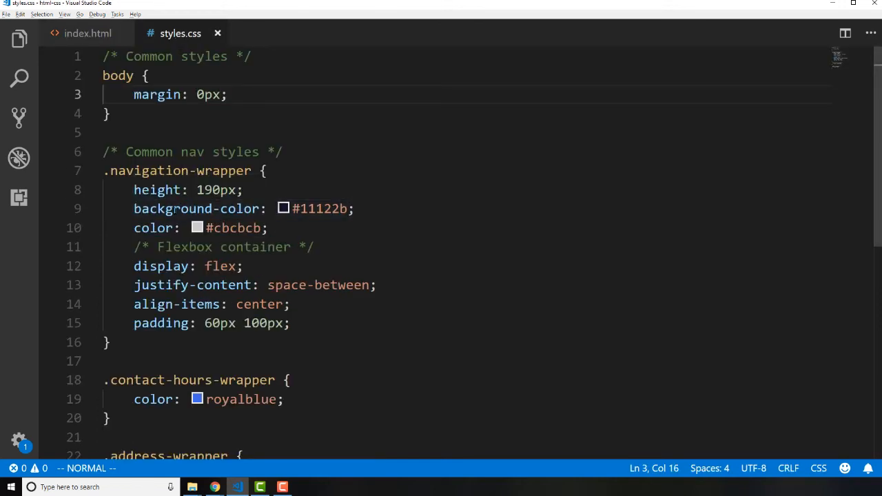
Add a .left-column rule with display: flex and align-items: center to styles.css.
scroll(down, 3)
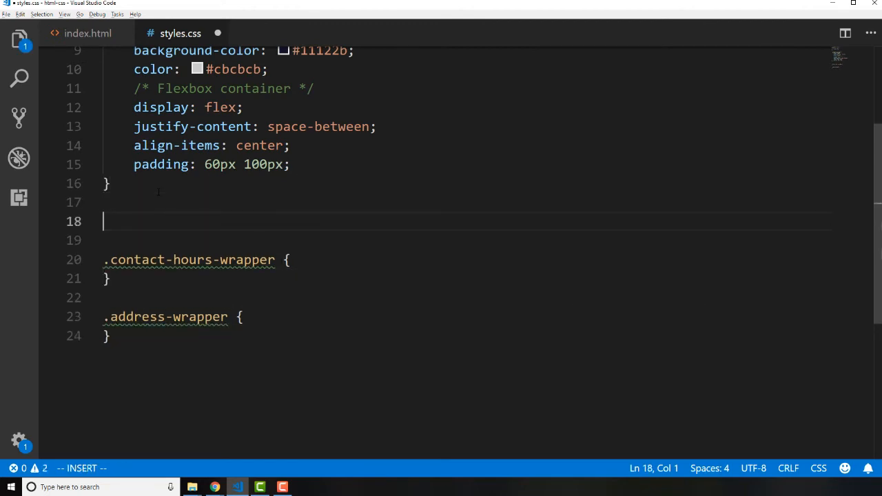
text(.left)
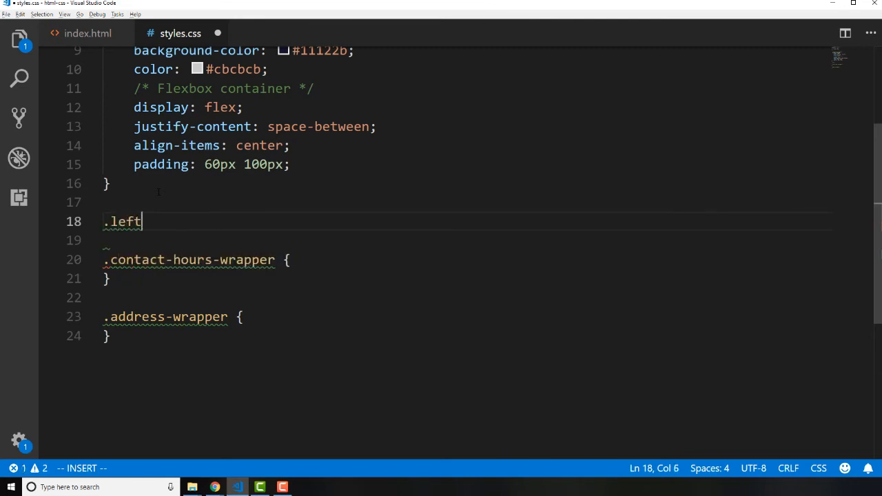
text(-column)
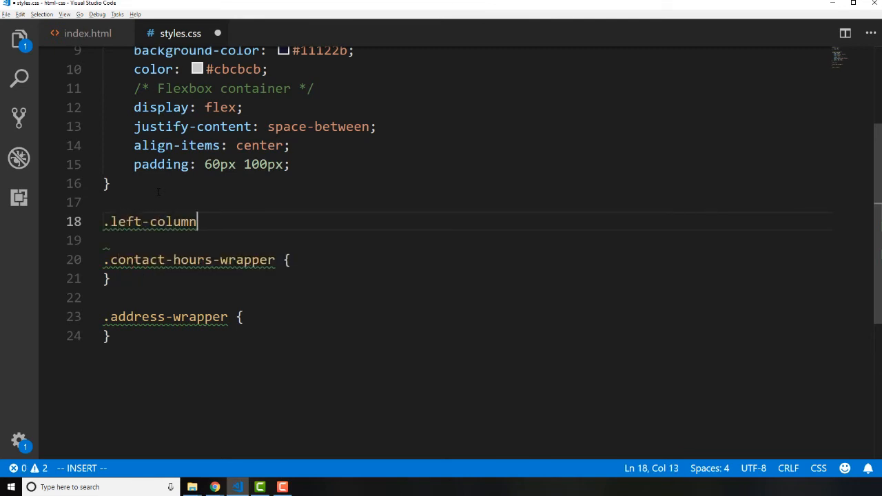
text({)
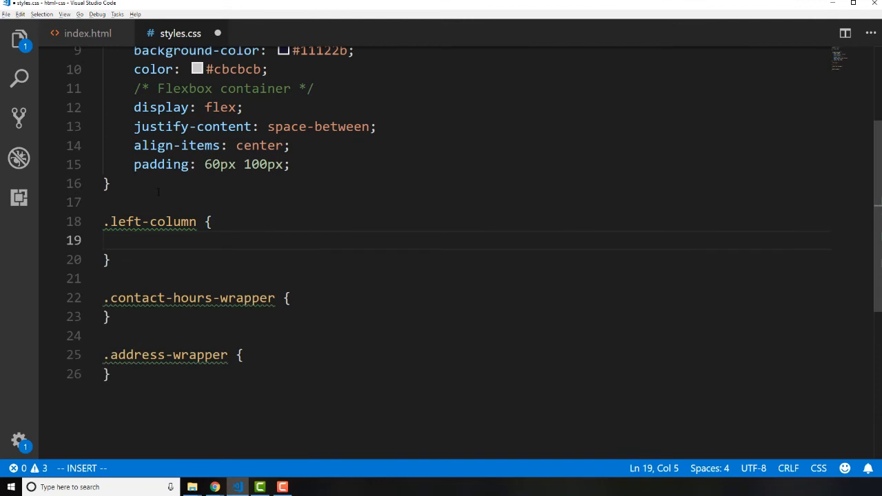
text(display: flex;)
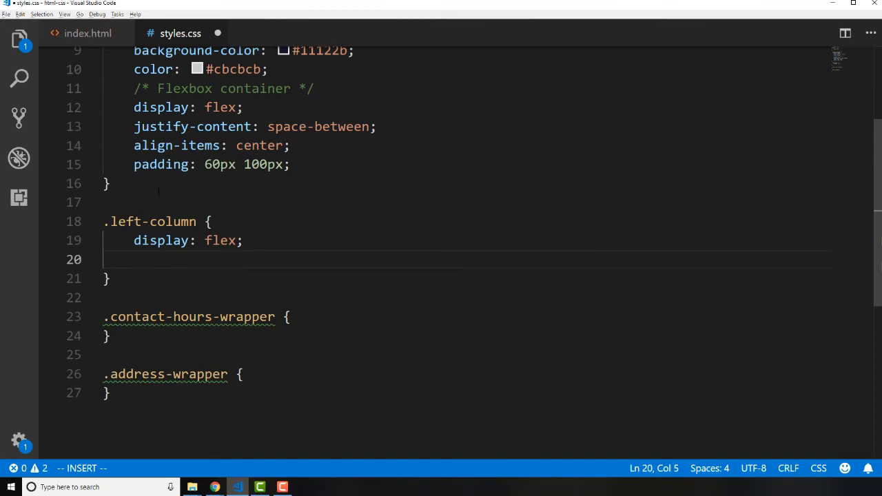
text(align)
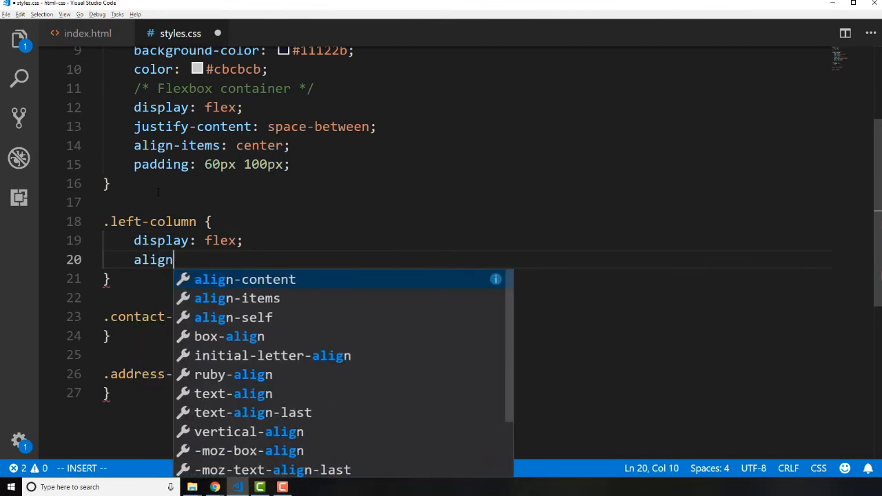
text(-)
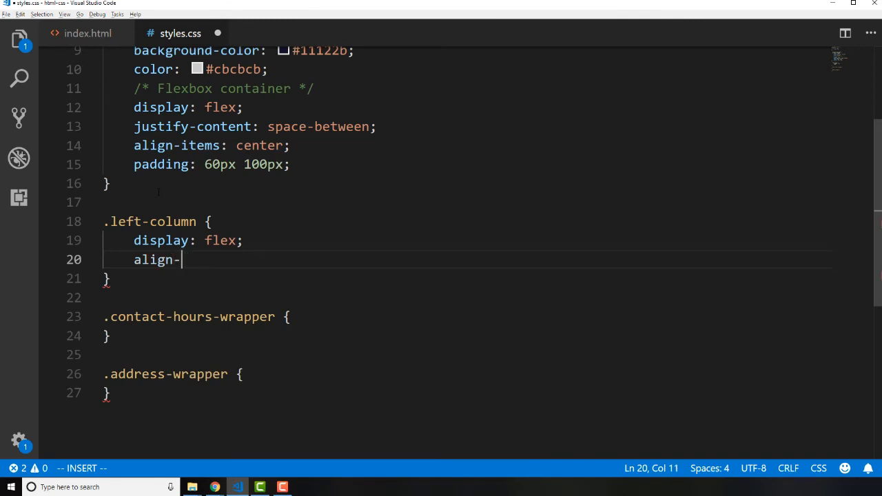
text(items: center;)
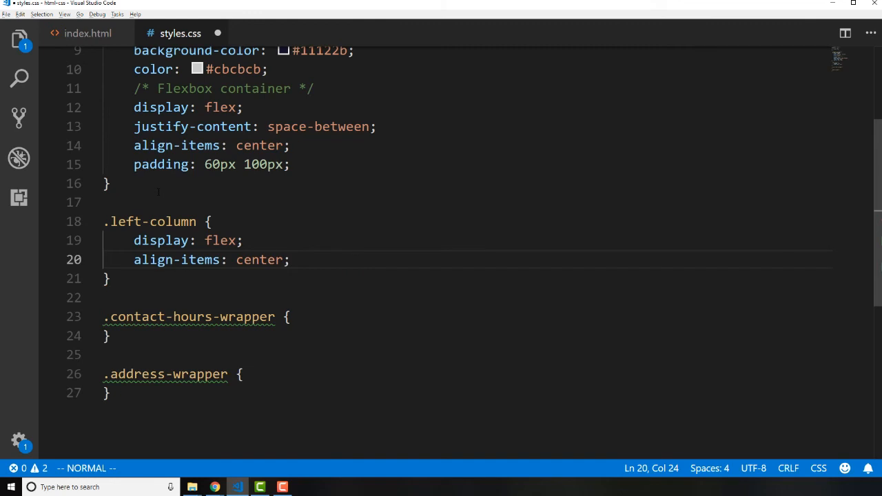
click(215, 487)
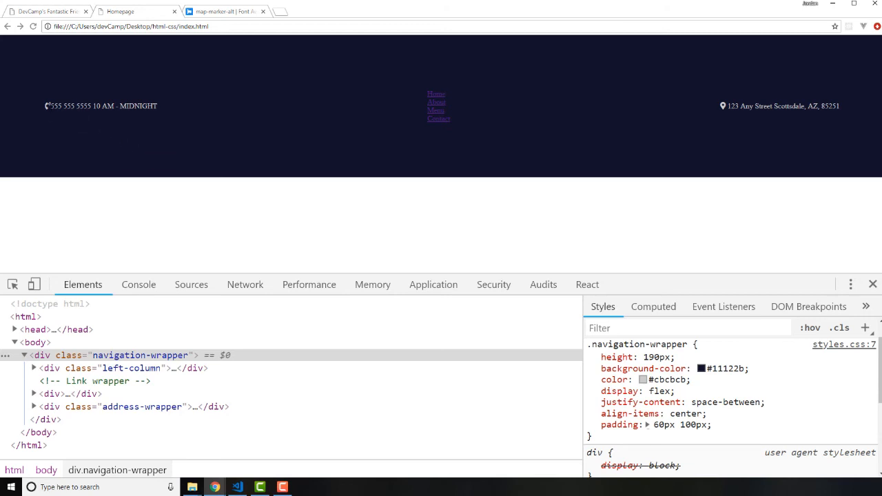
mouse_move(197, 133)
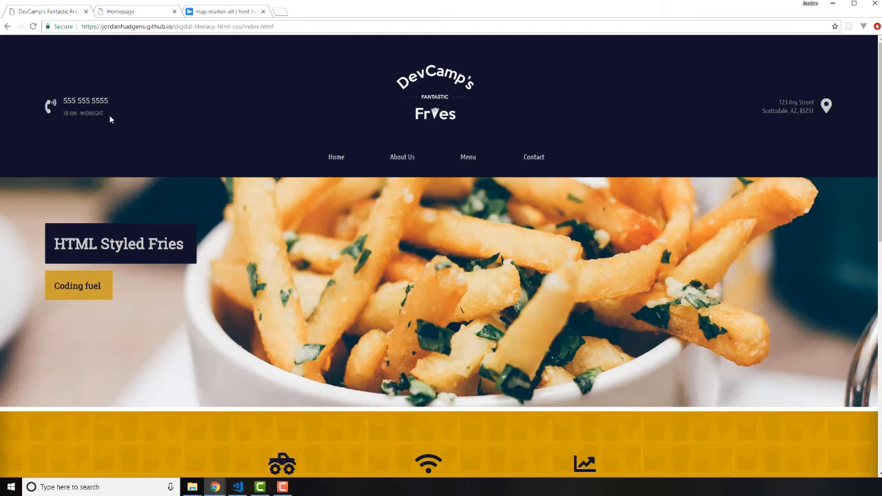
mouse_move(82, 104)
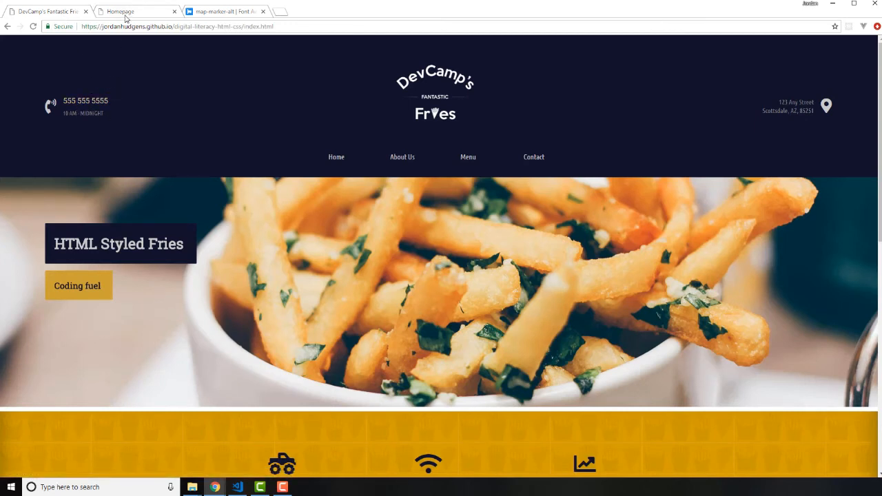
mouse_move(131, 11)
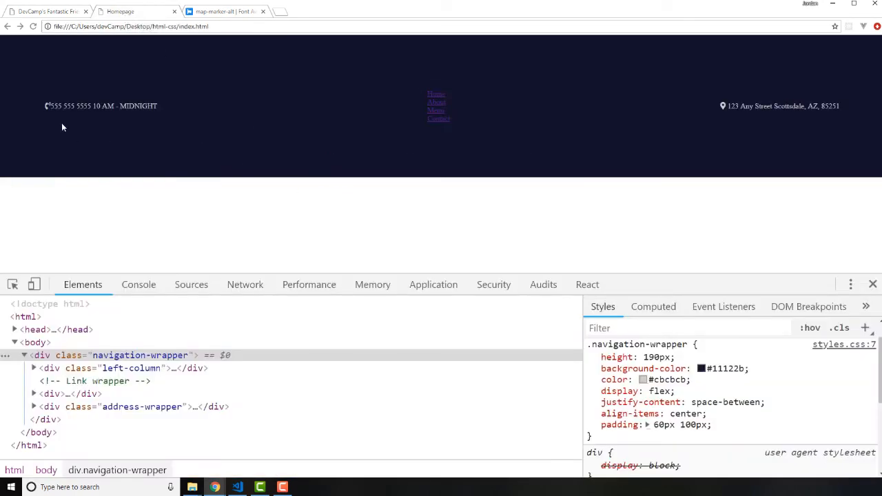
mouse_move(89, 160)
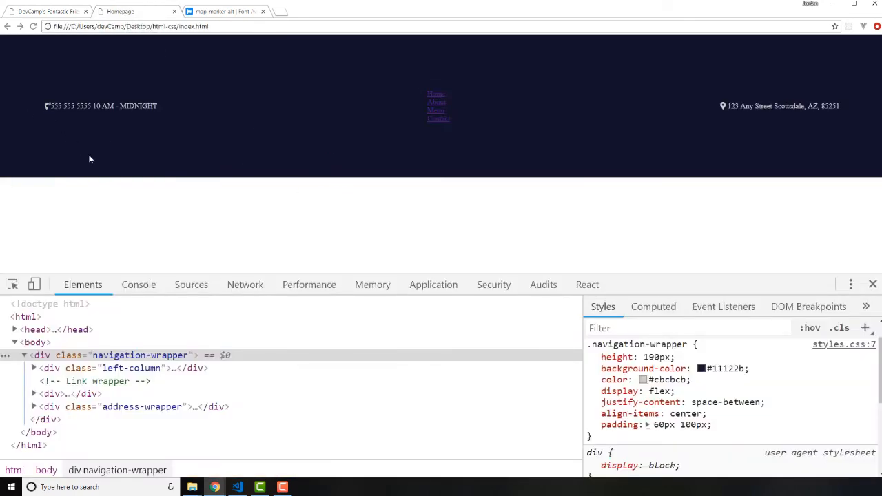
Return to styles.css in the editor after comparing the local nav with the reference.
click(237, 488)
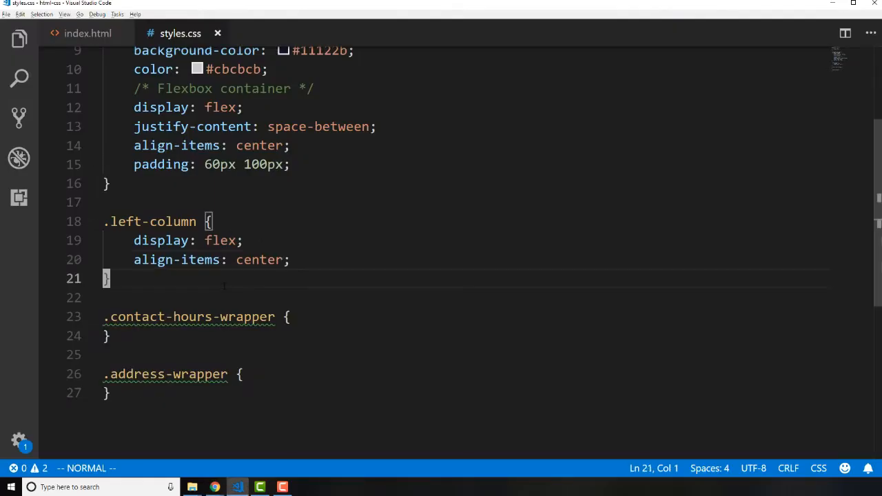
Add an .icon rule with margin-right: 15px and check the result in Chrome.
text(.)
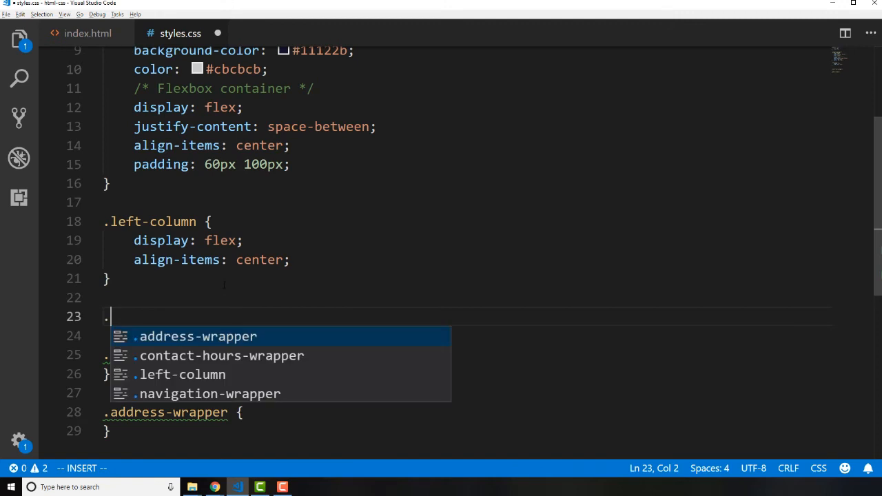
text(icon {)
click(469, 336)
text(margin-right:)
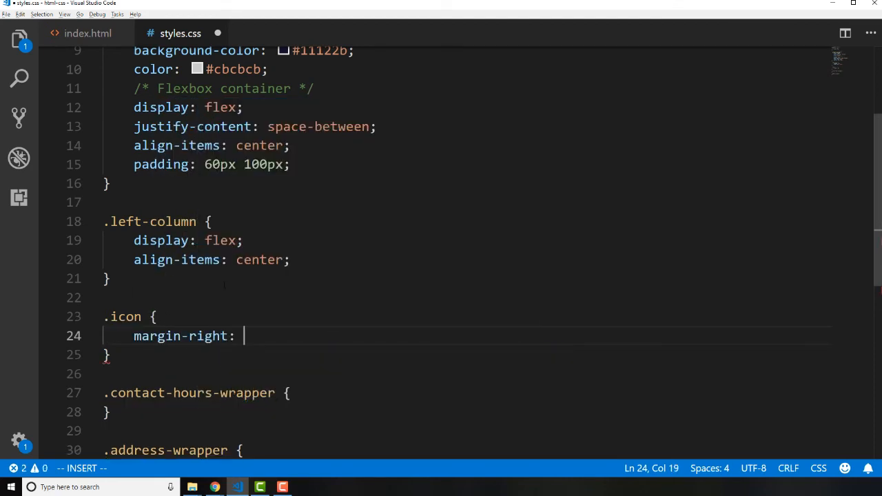
text(1)
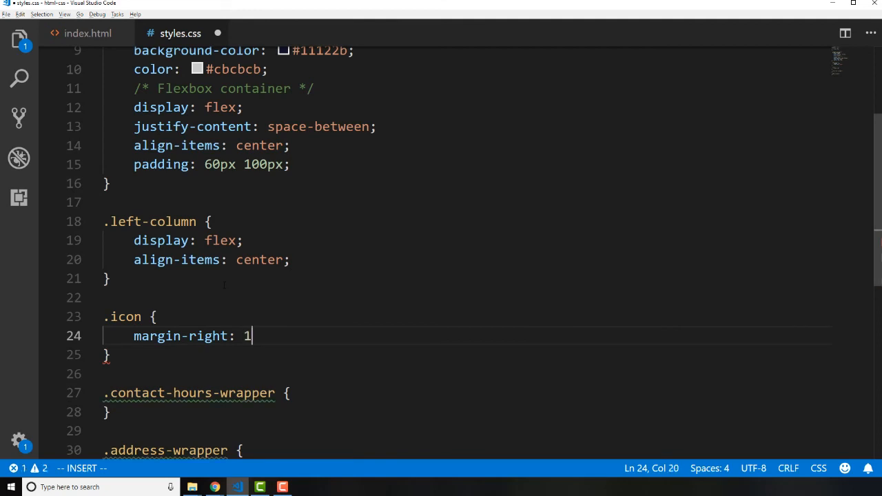
text(5px;)
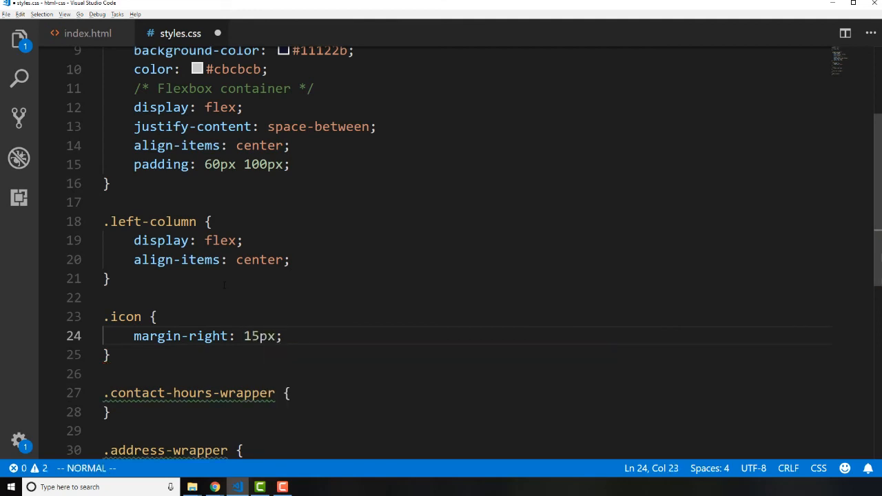
click(215, 487)
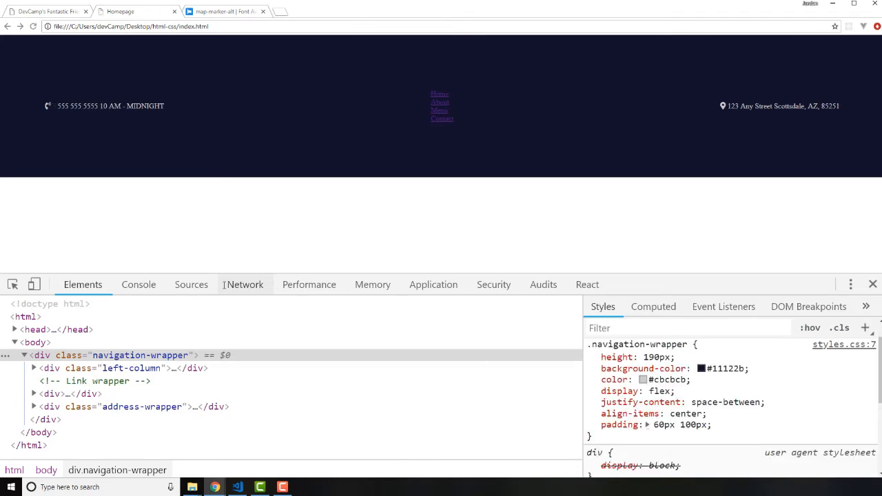
mouse_move(47, 108)
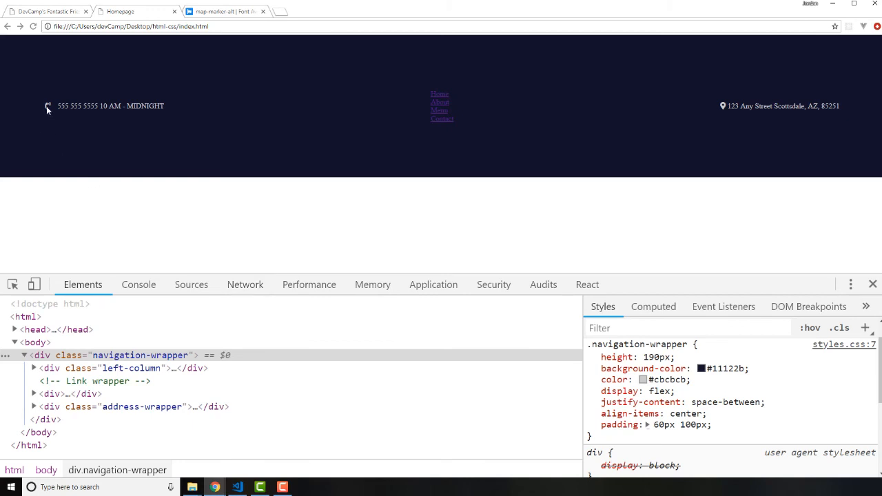
mouse_move(133, 150)
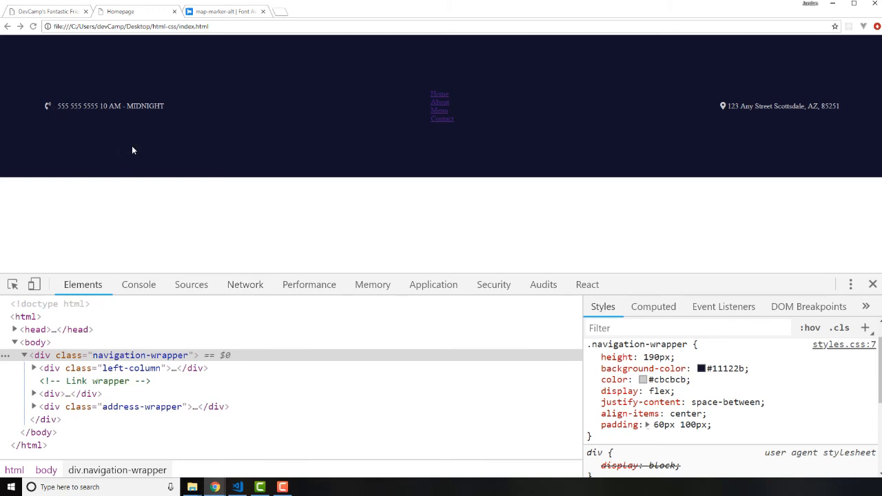
click(237, 487)
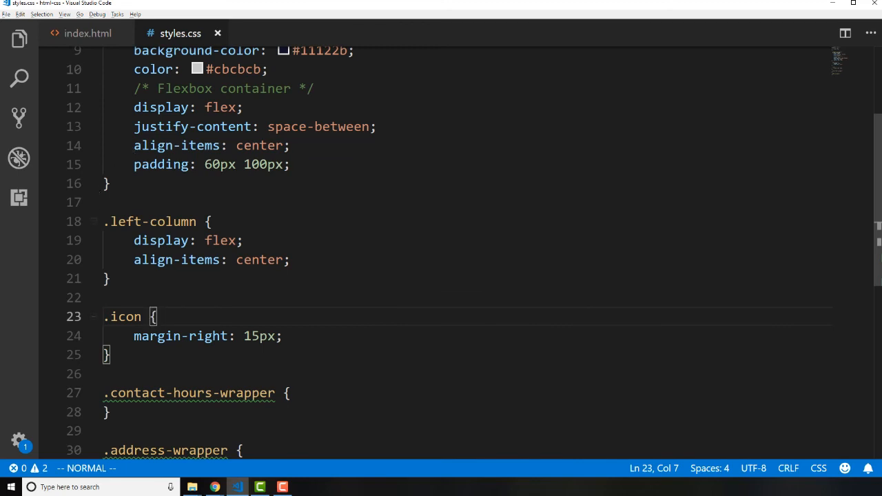
Check the i tag inside the icon div in index.html, then return to styles.css.
scroll(down, 3)
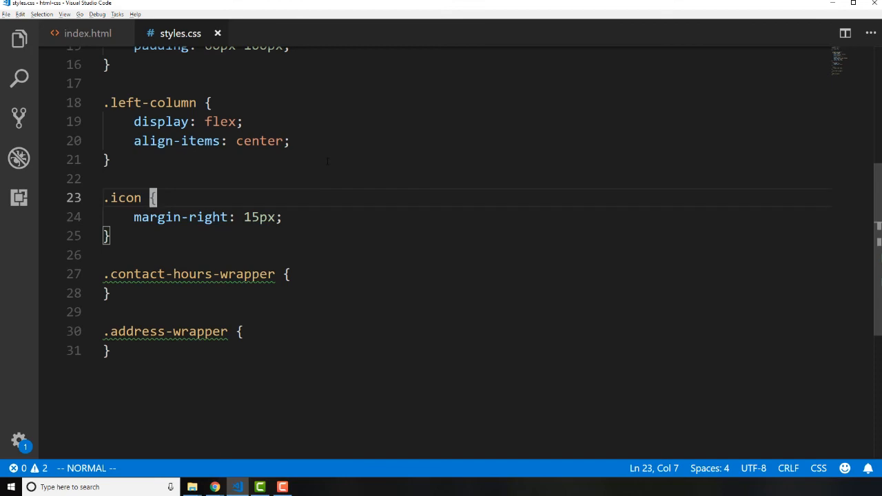
mouse_move(182, 218)
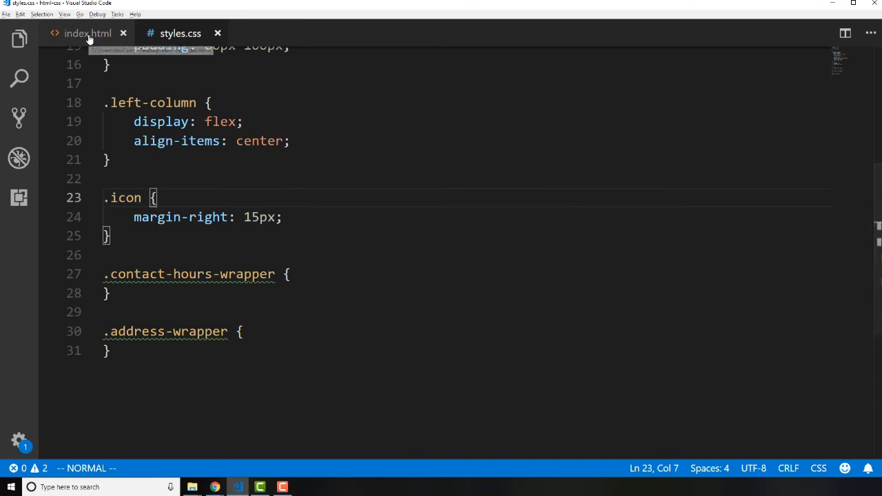
click(88, 33)
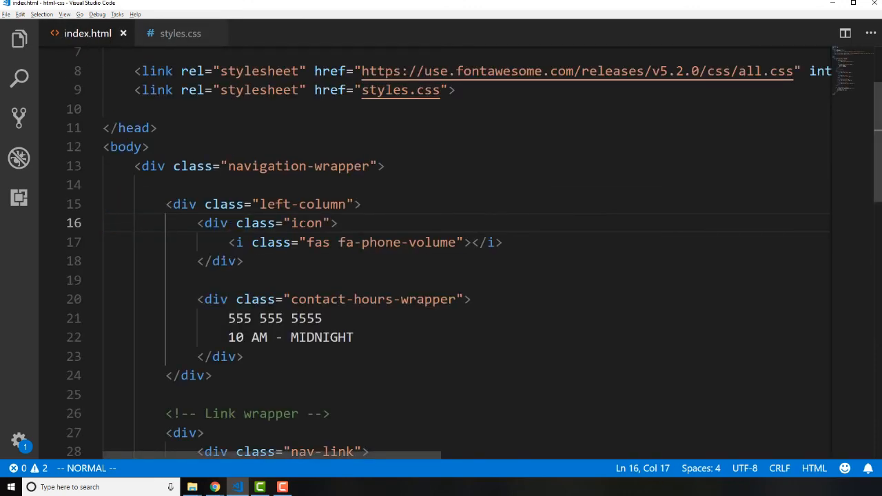
double_click(304, 222)
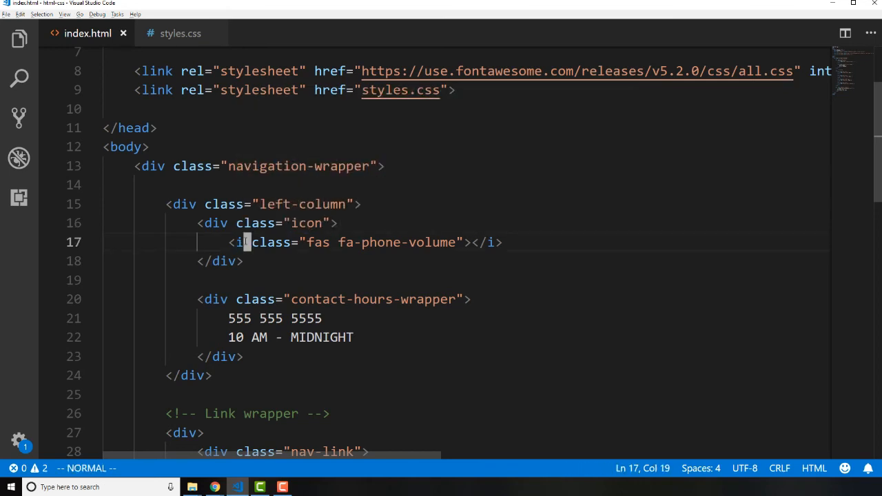
key(v)
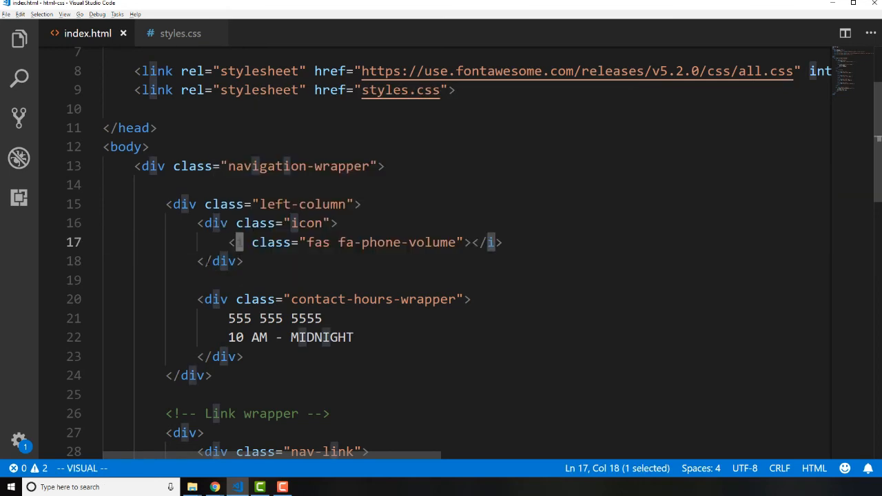
click(181, 33)
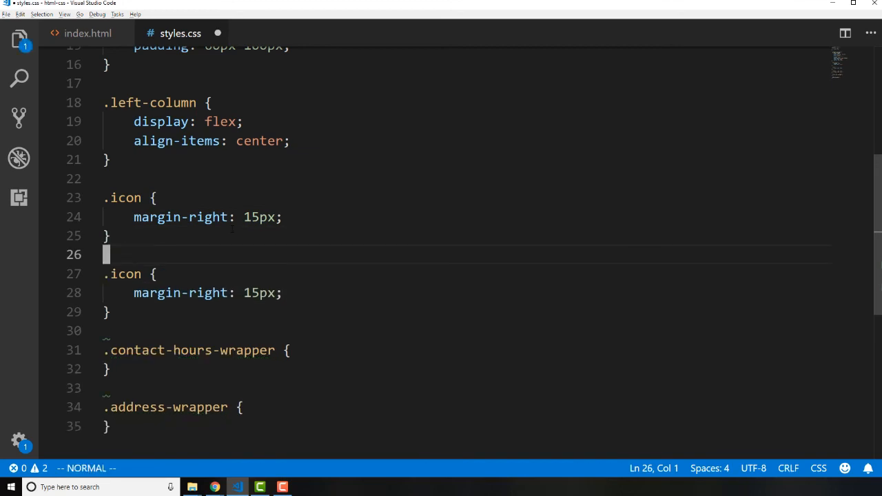
Turn the duplicated .icon block into an .icon i rule with font-size: 2em.
key(i)
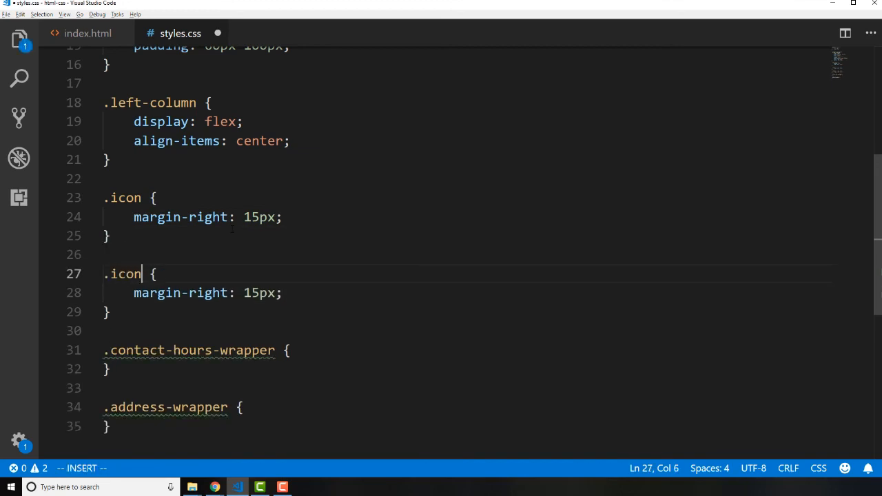
key(Escape)
text(i )
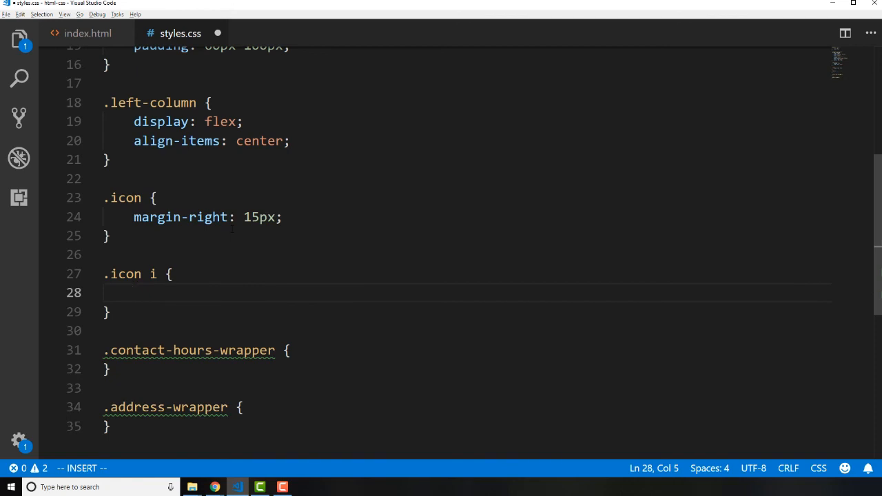
text(font-size: 1)
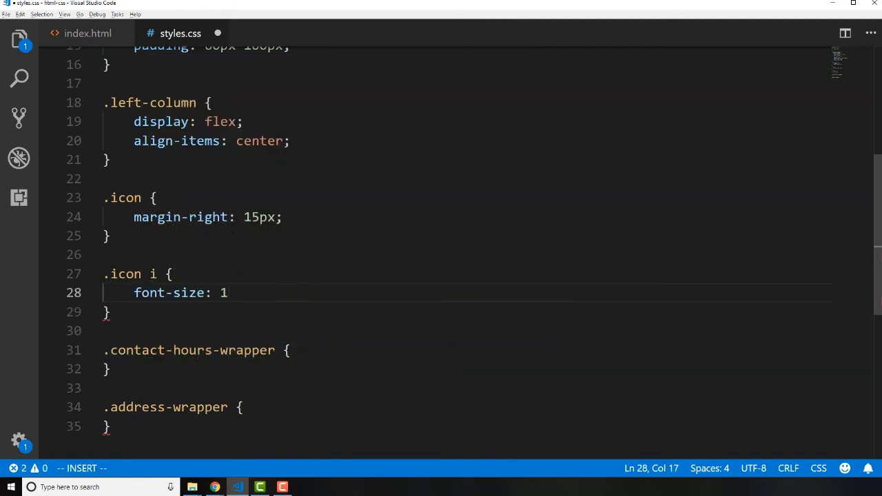
text(2)
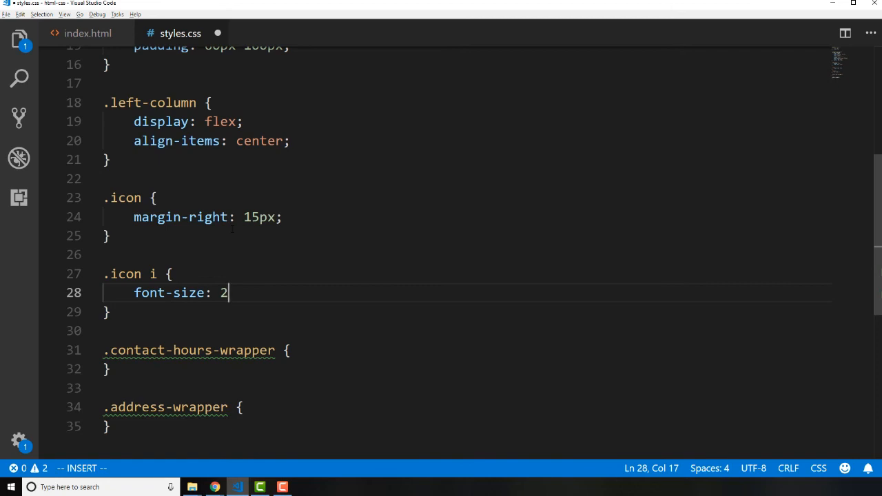
text(em;)
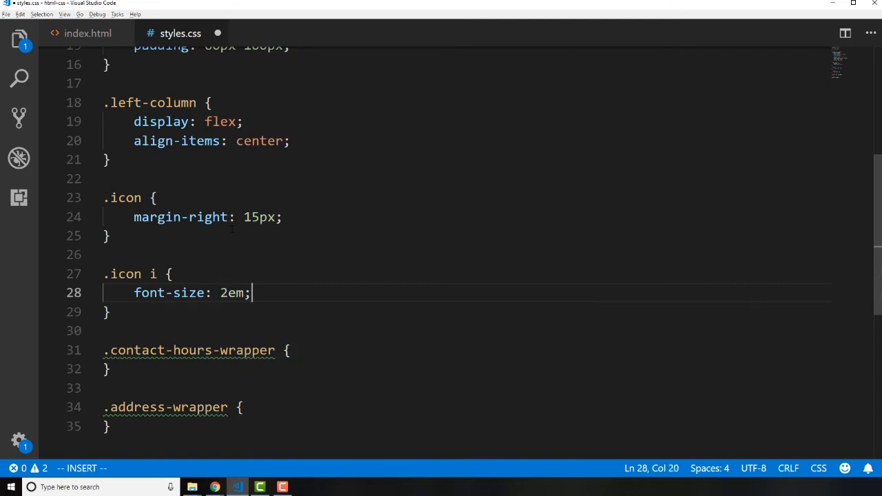
key(Escape)
text(r)
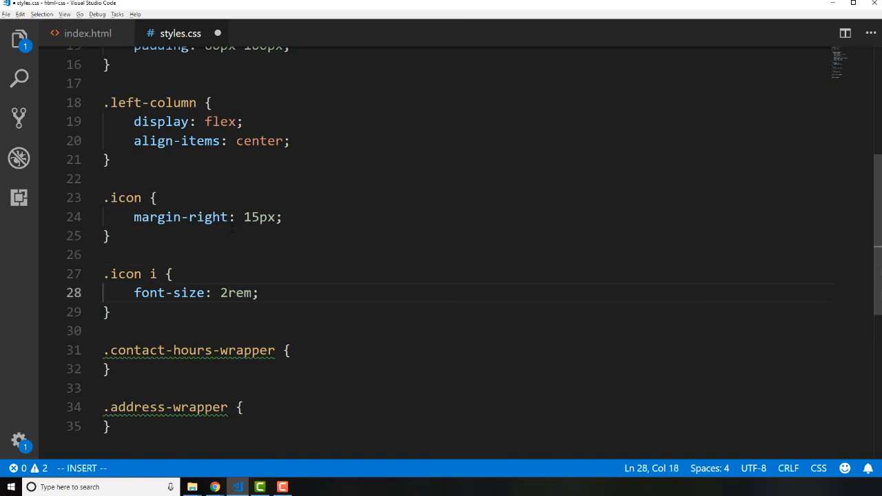
Try 1em, settle the icon font size on 2em, save, and view it in Chrome.
key(Escape)
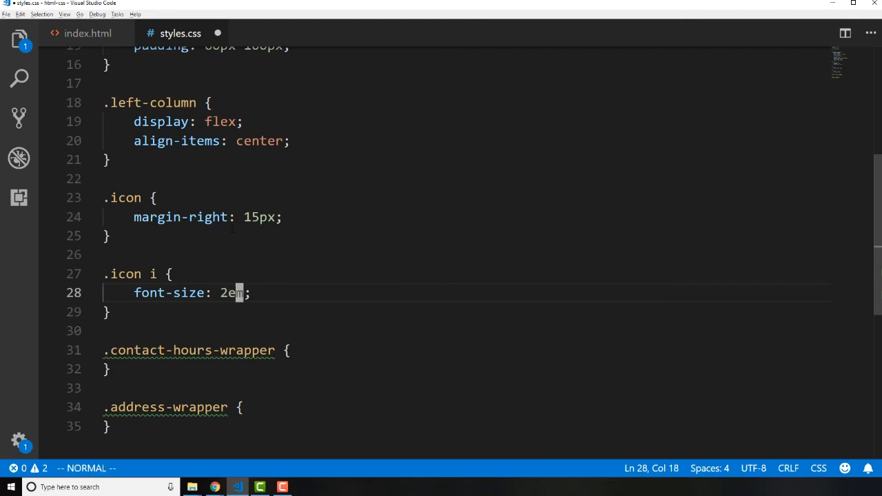
key(Right)
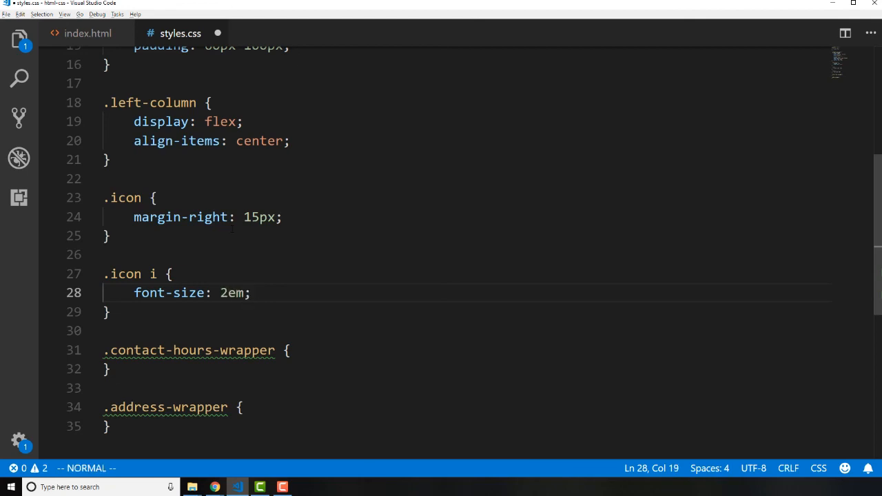
text(1)
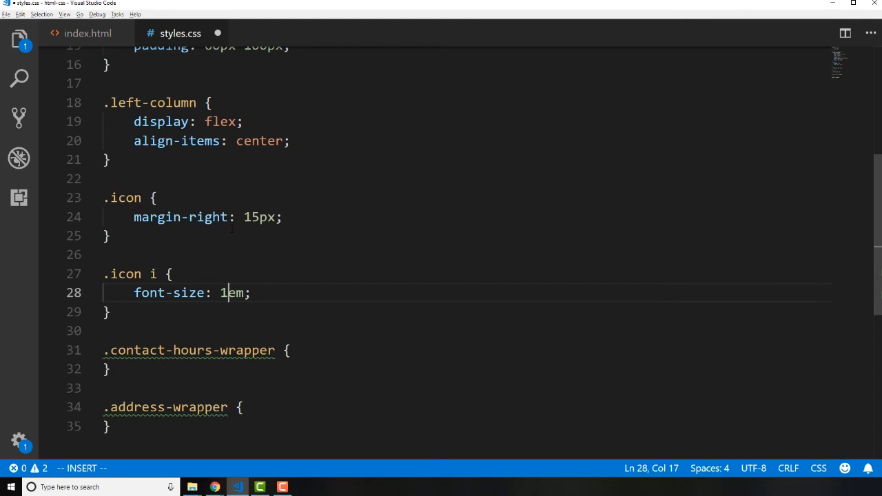
text(2)
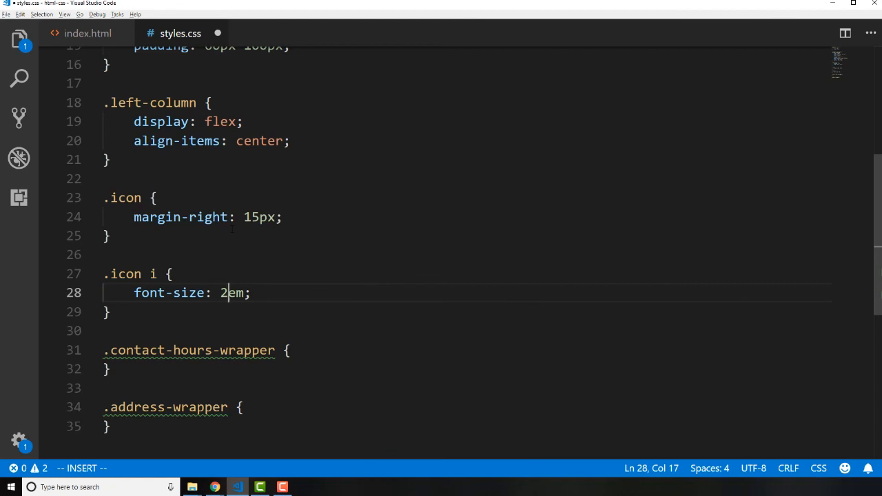
key(Escape)
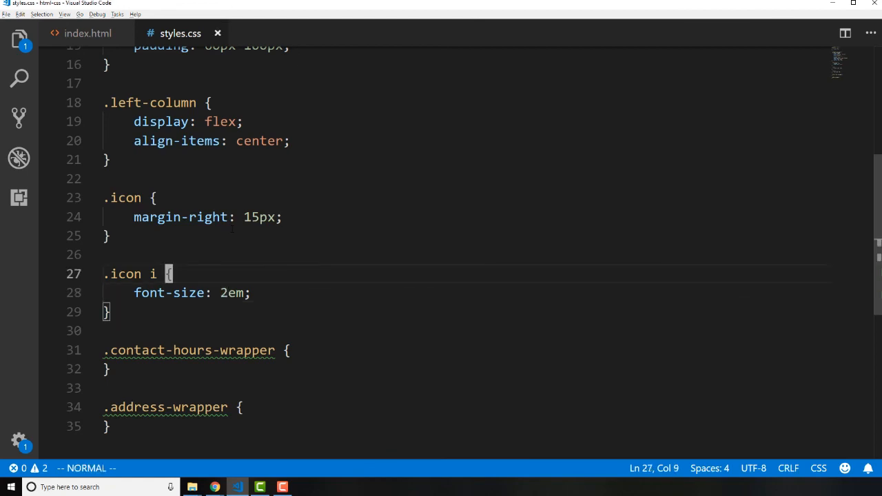
key(up)
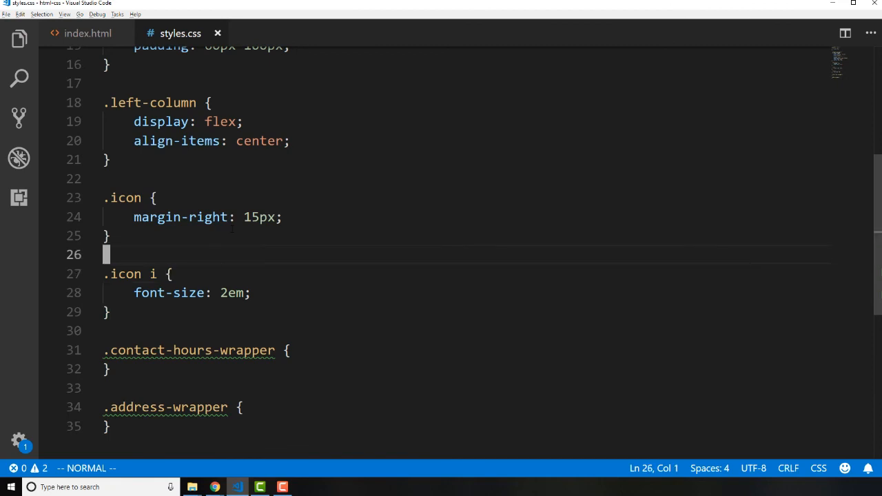
click(224, 292)
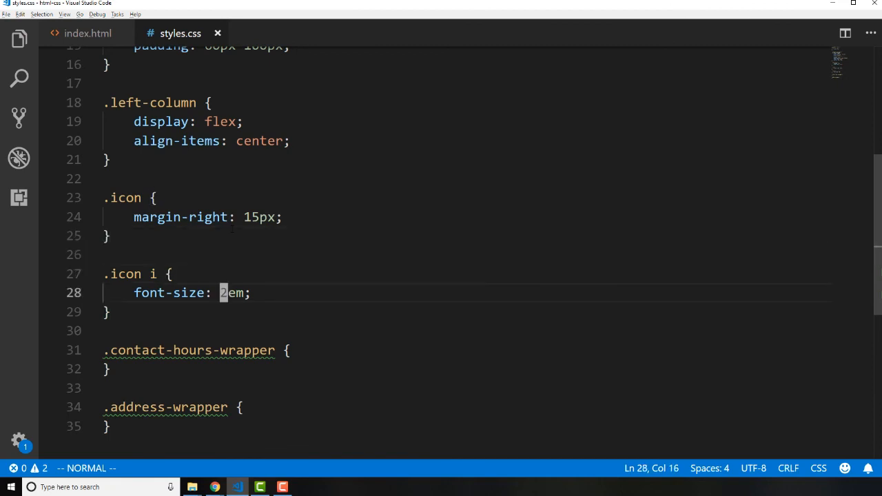
click(214, 488)
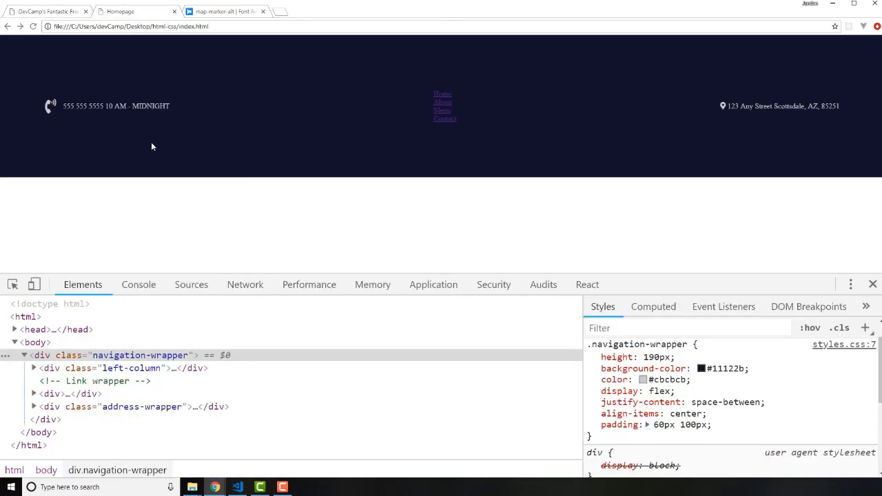
mouse_move(58, 120)
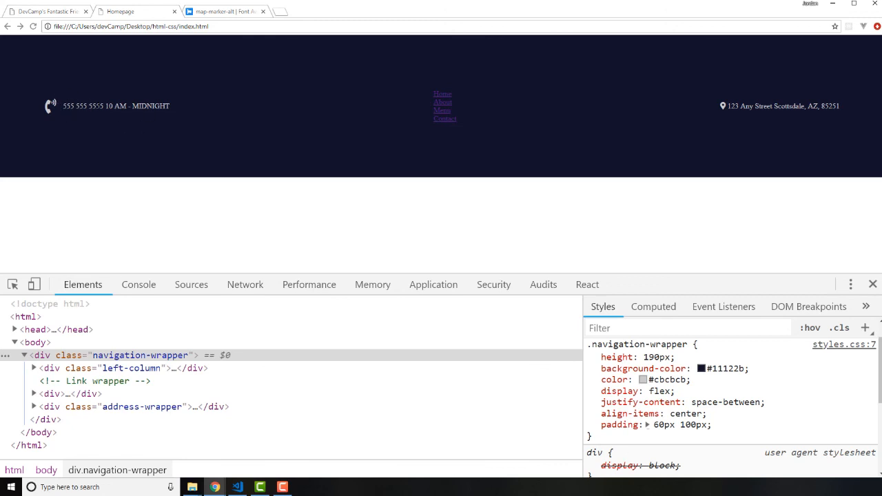
mouse_move(126, 119)
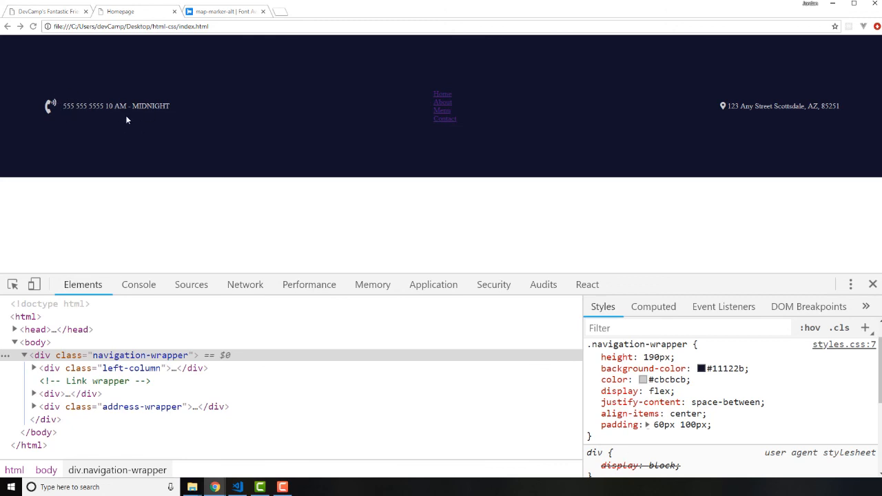